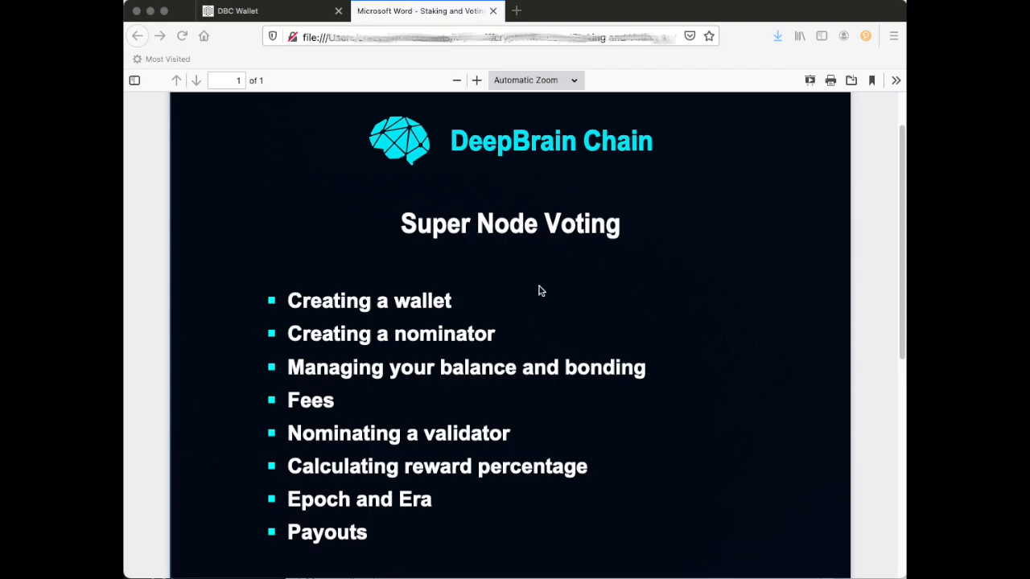
{"action": "mouse_move", "coordinate": [507, 287]}
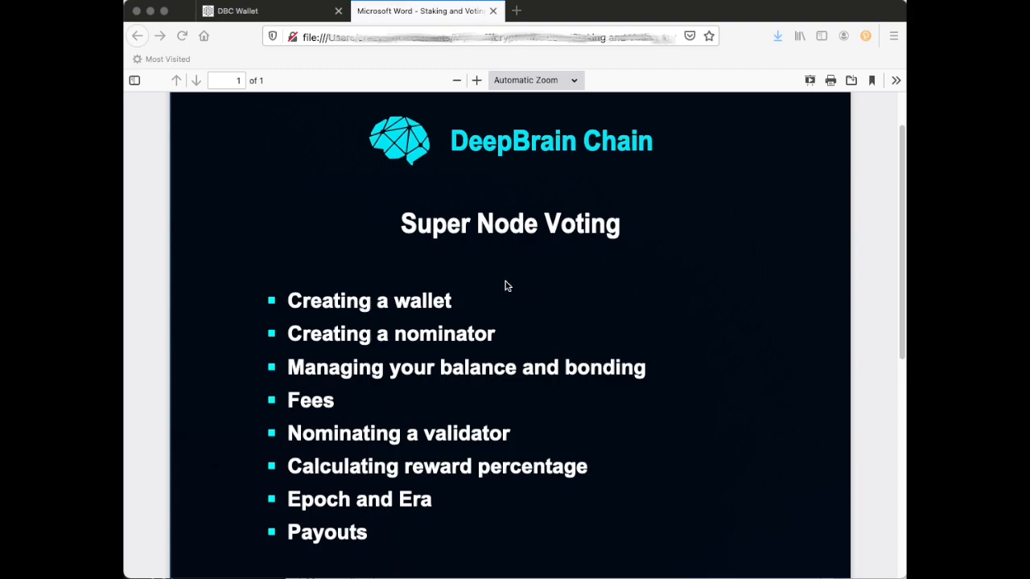
{"action": "mouse_move", "coordinate": [599, 247]}
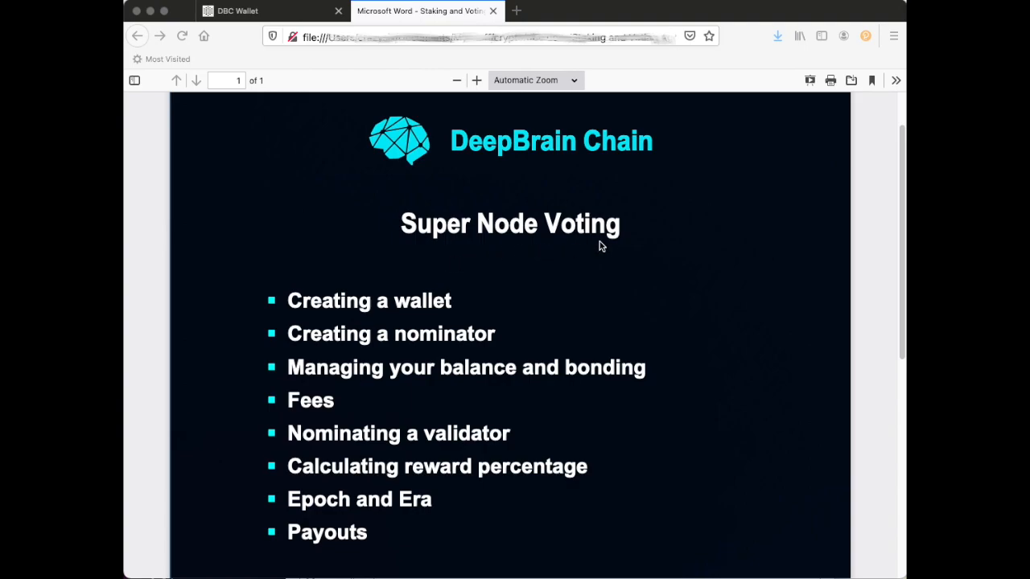
{"action": "mouse_move", "coordinate": [304, 333]}
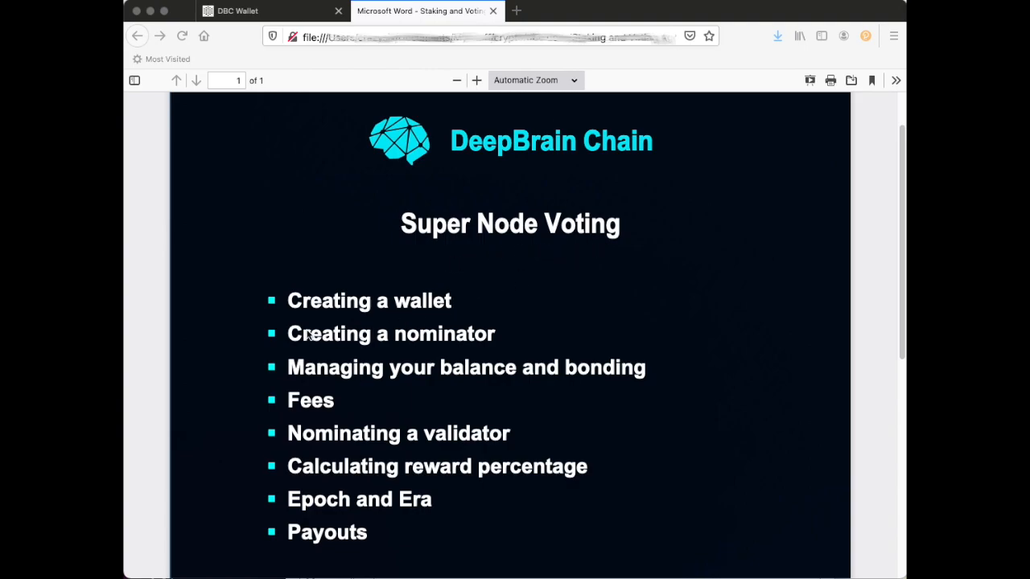
{"action": "mouse_move", "coordinate": [643, 344]}
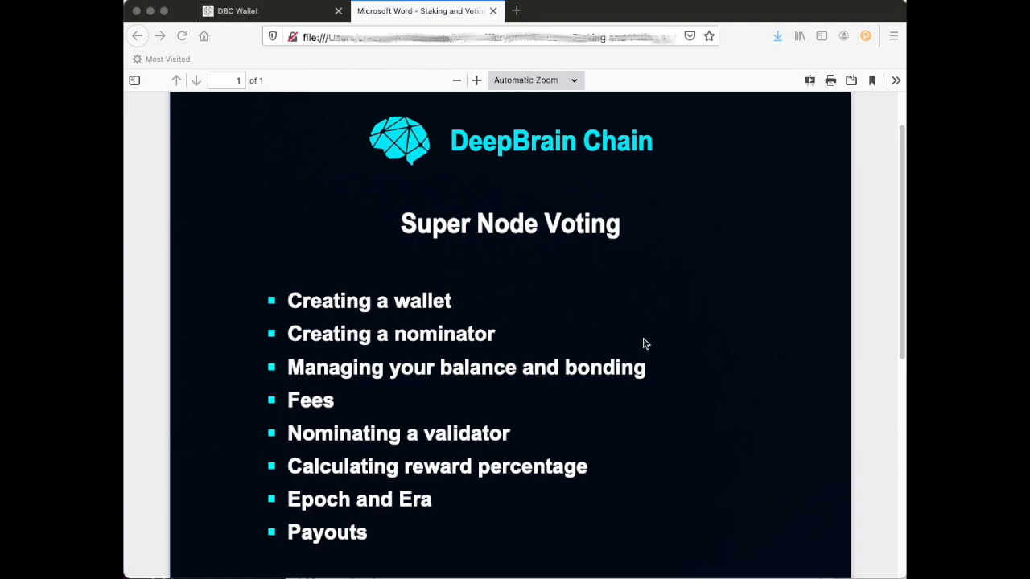
{"action": "mouse_move", "coordinate": [583, 341]}
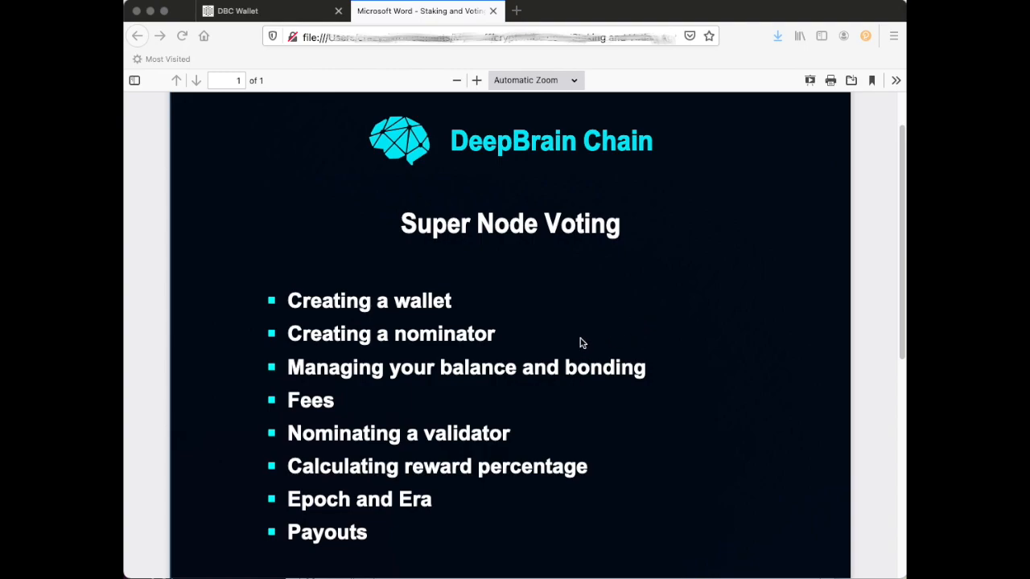
{"action": "mouse_move", "coordinate": [589, 454]}
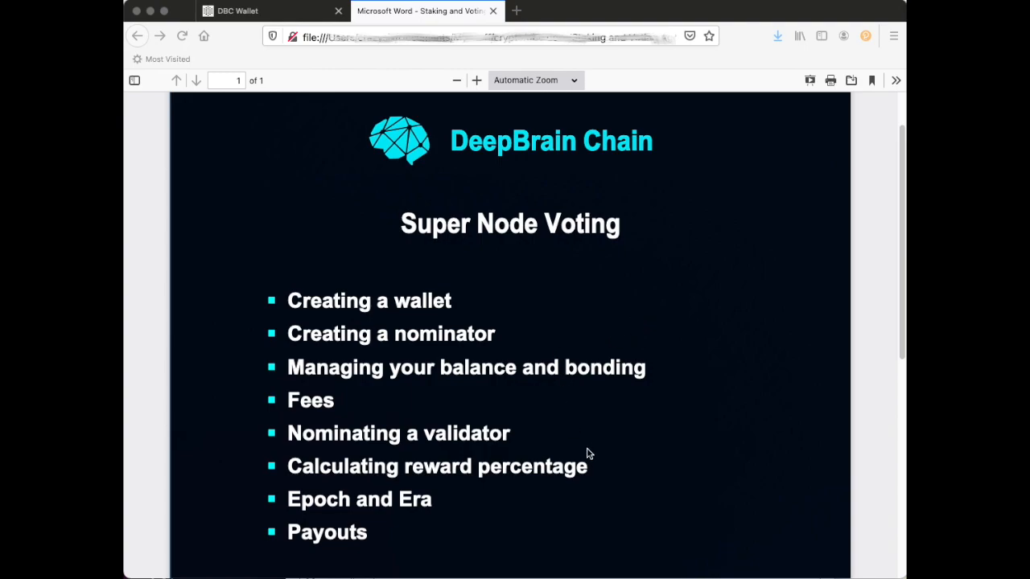
{"action": "mouse_move", "coordinate": [576, 438]}
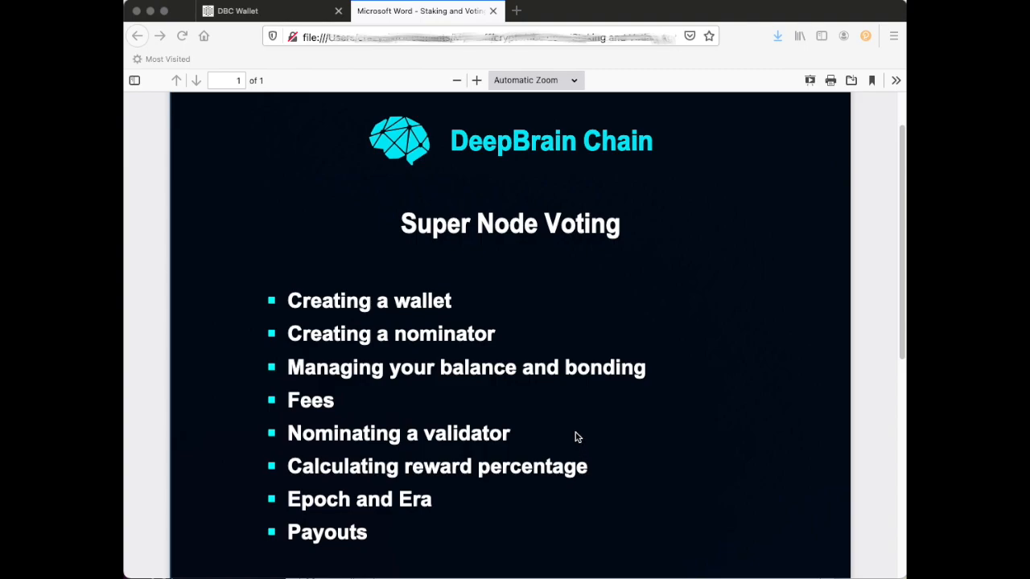
{"action": "mouse_move", "coordinate": [469, 444]}
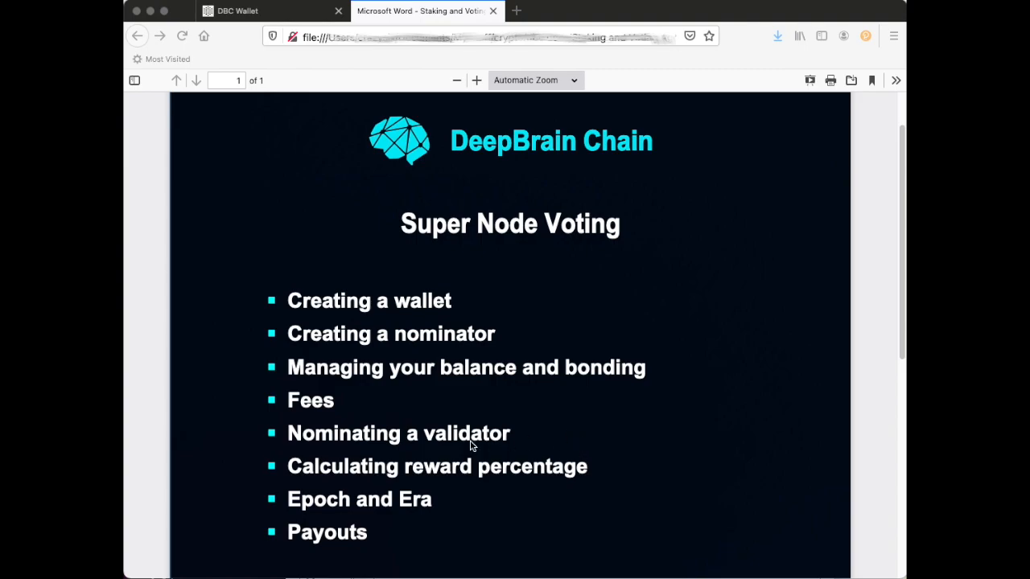
{"action": "mouse_move", "coordinate": [406, 345]}
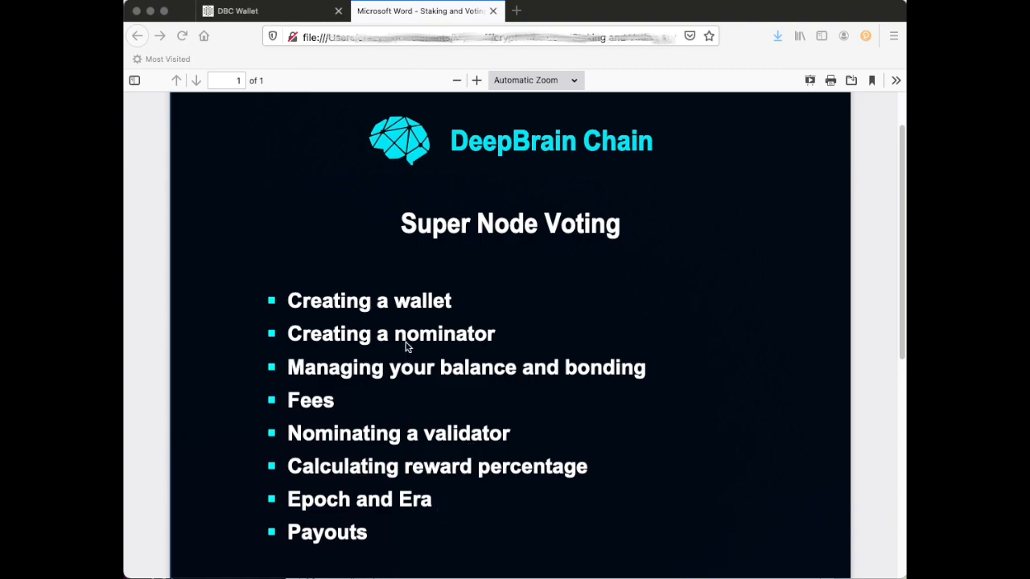
Step: Switch to the DBC Wallet tab showing the empty My accounts page
{"action": "left_click", "coordinate": [238, 10]}
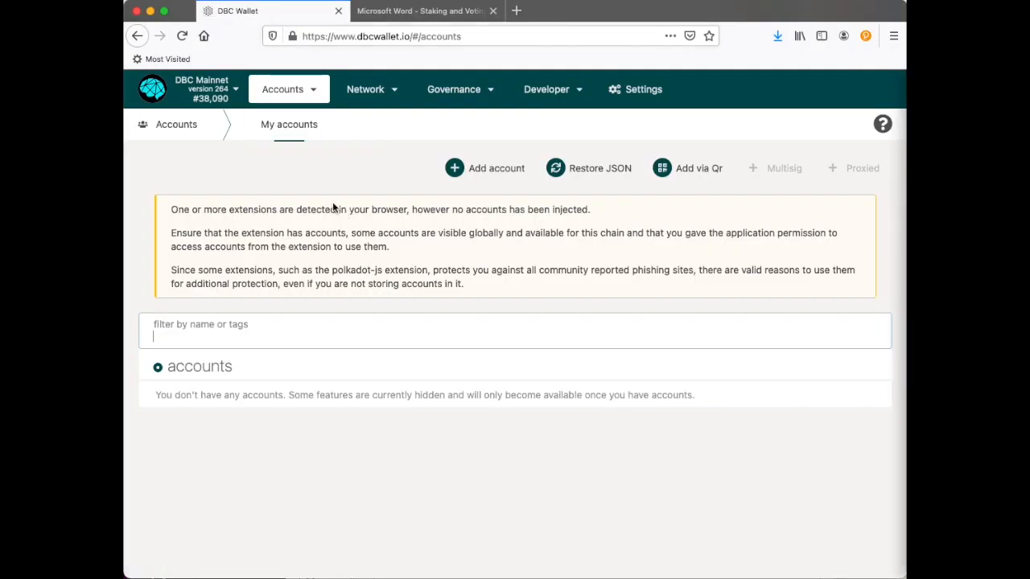
{"action": "mouse_move", "coordinate": [410, 199]}
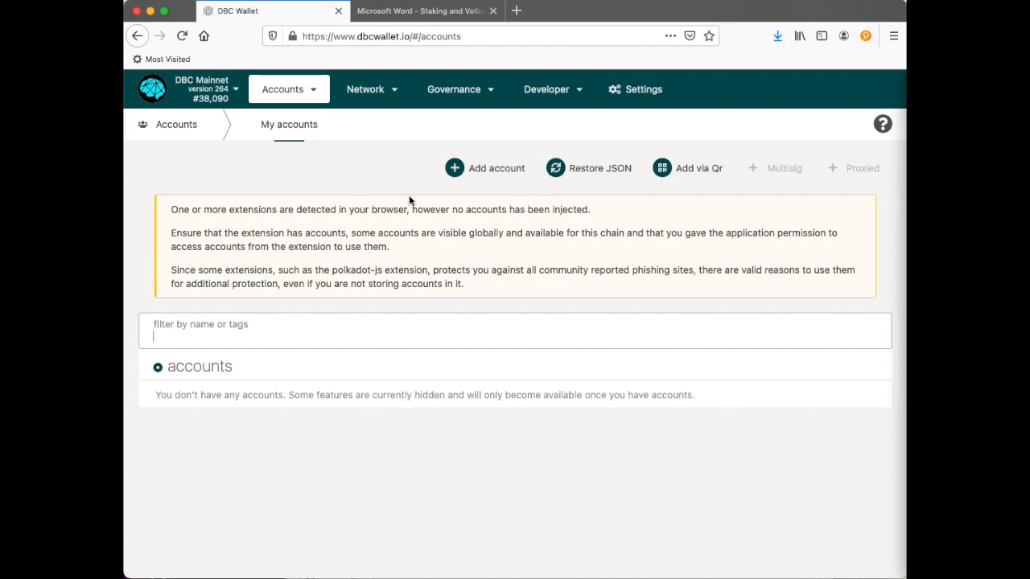
{"action": "mouse_move", "coordinate": [357, 475]}
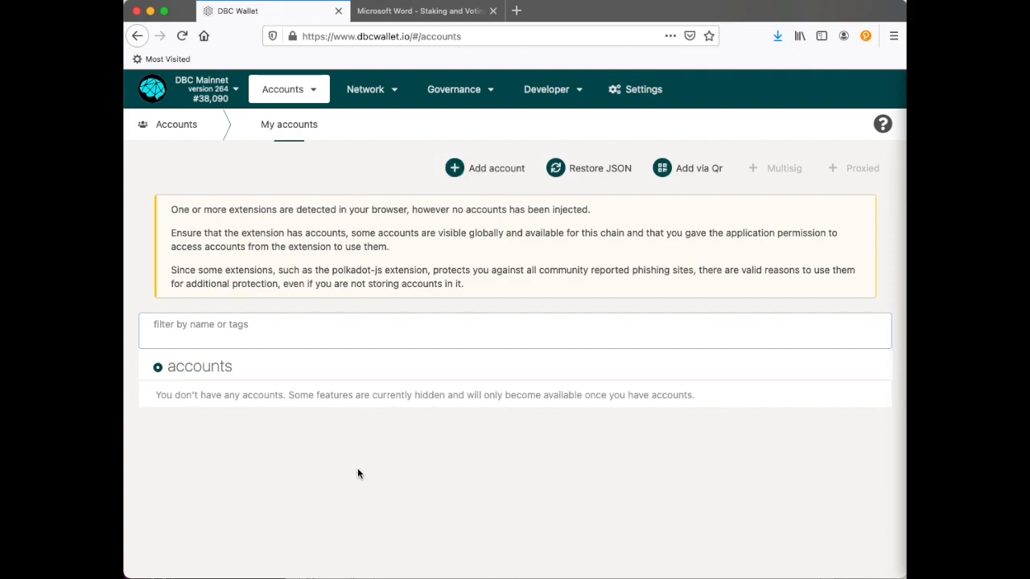
{"action": "mouse_move", "coordinate": [428, 325]}
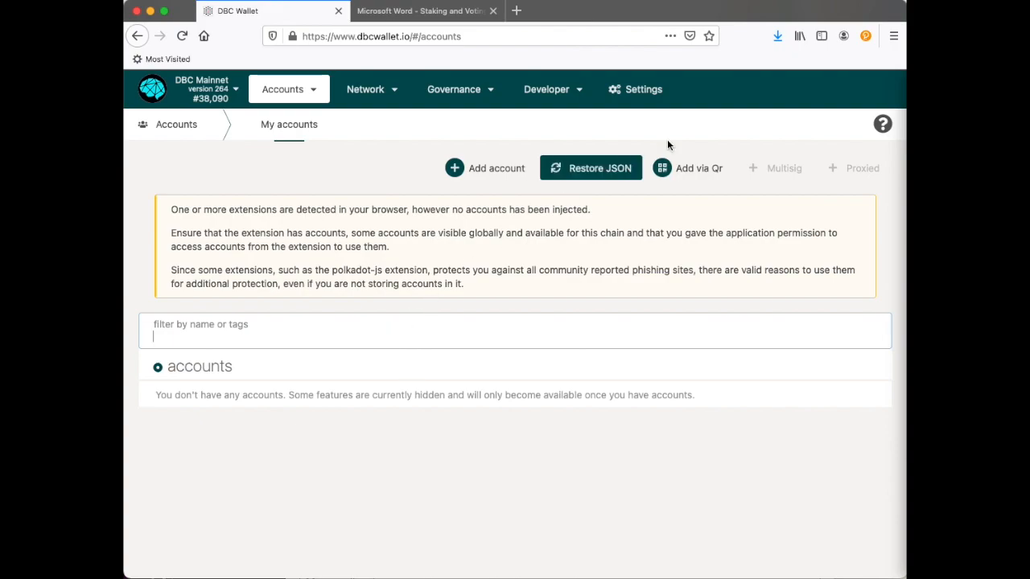
Step: Start a new polkadot.js account and confirm its 12-word mnemonic seed is saved
{"action": "left_click", "coordinate": [866, 35]}
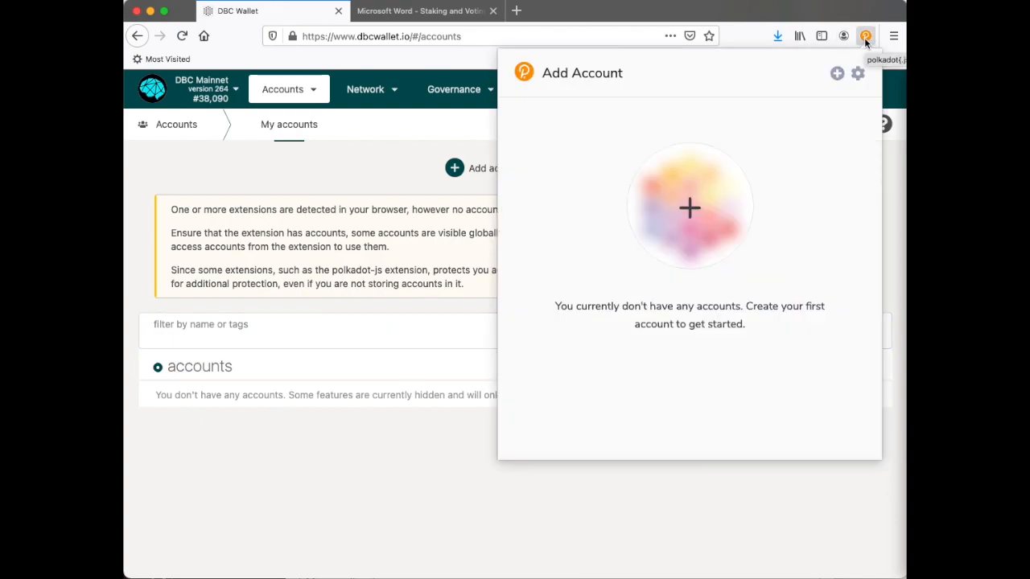
{"action": "left_click", "coordinate": [837, 74]}
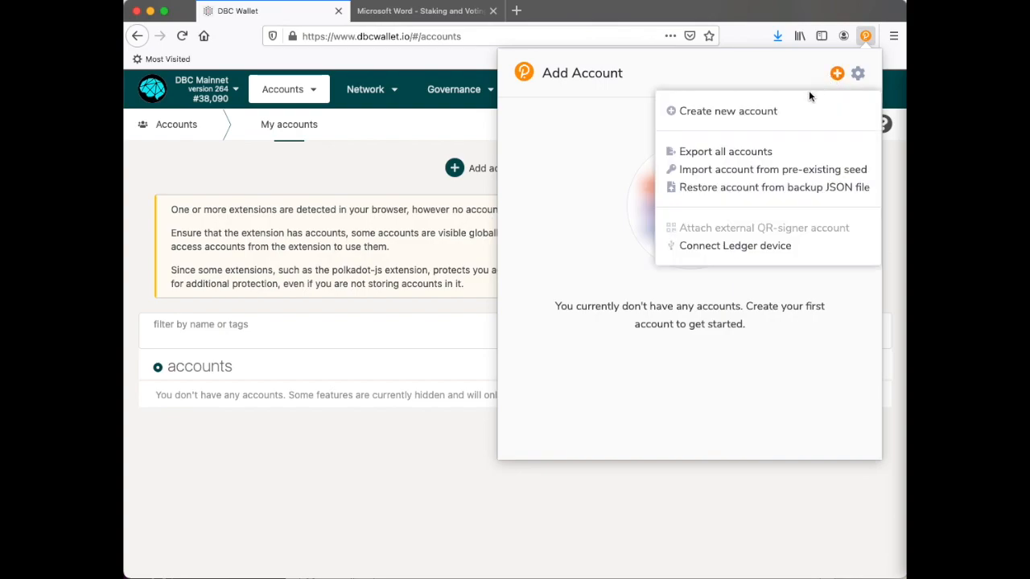
{"action": "left_click", "coordinate": [727, 111]}
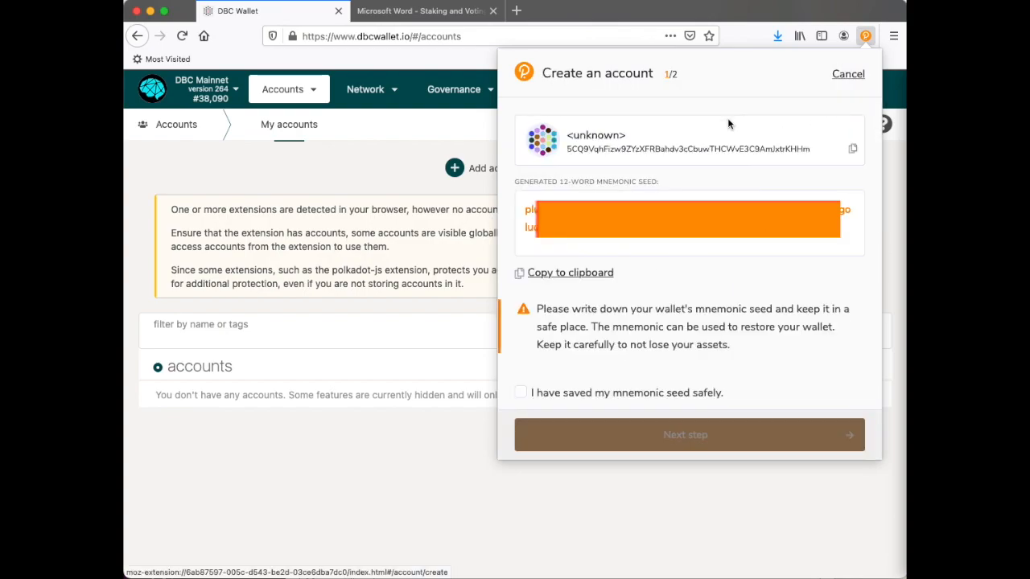
{"action": "mouse_move", "coordinate": [547, 187]}
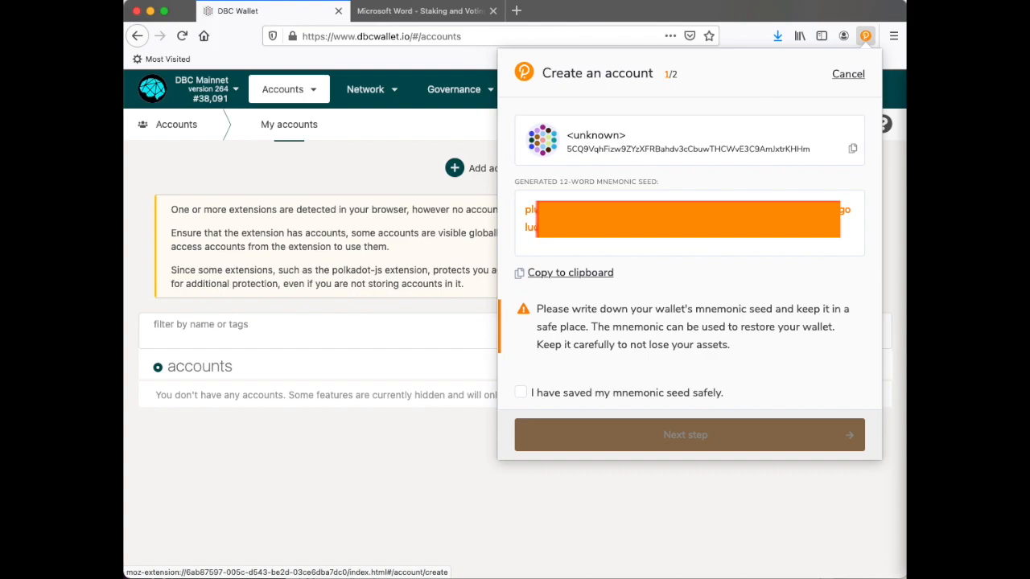
{"action": "mouse_move", "coordinate": [789, 169]}
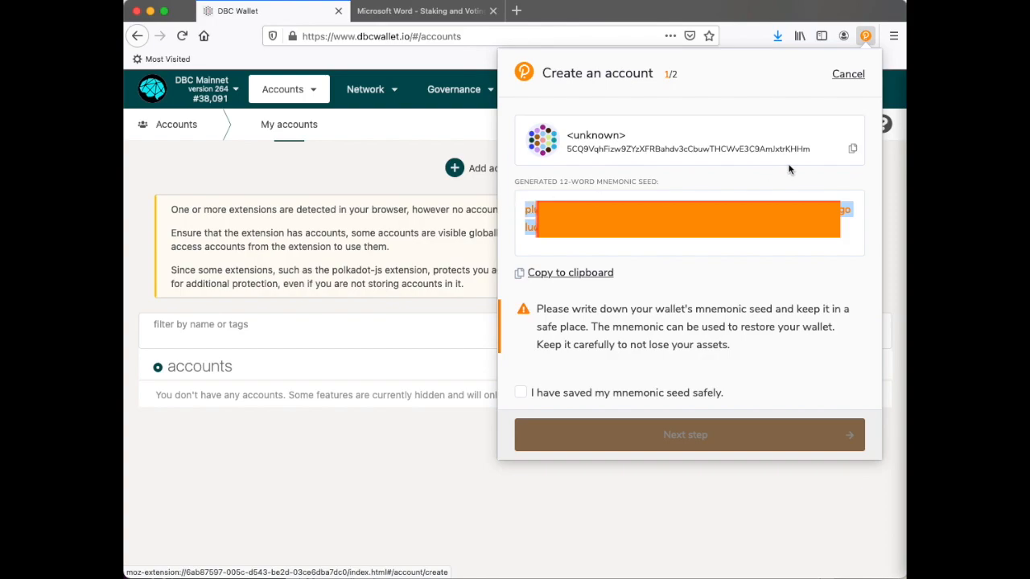
{"action": "left_click", "coordinate": [522, 393]}
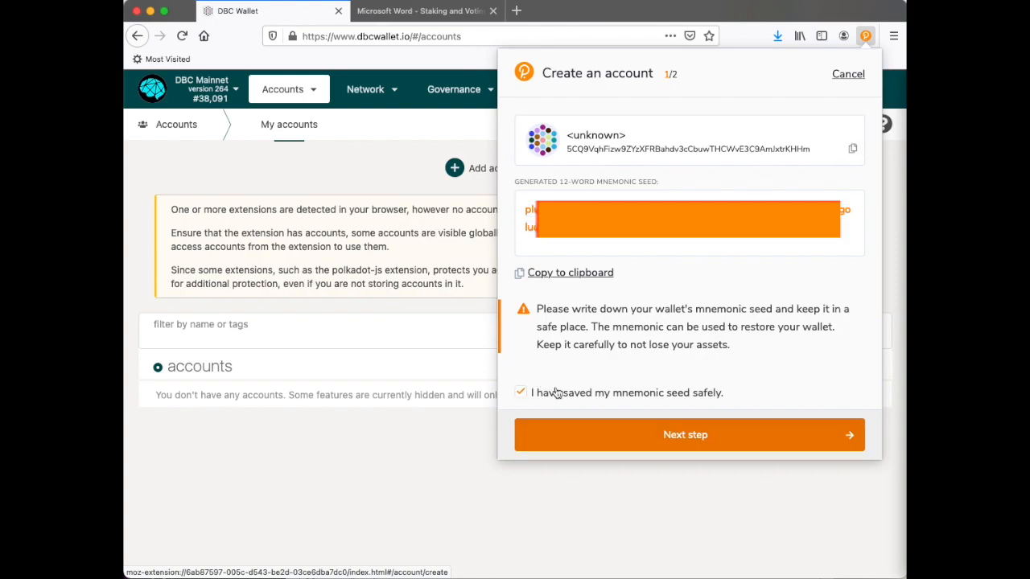
Step: Name the account 'DBC', set and repeat its password, and add it to the extension
{"action": "left_click", "coordinate": [686, 434]}
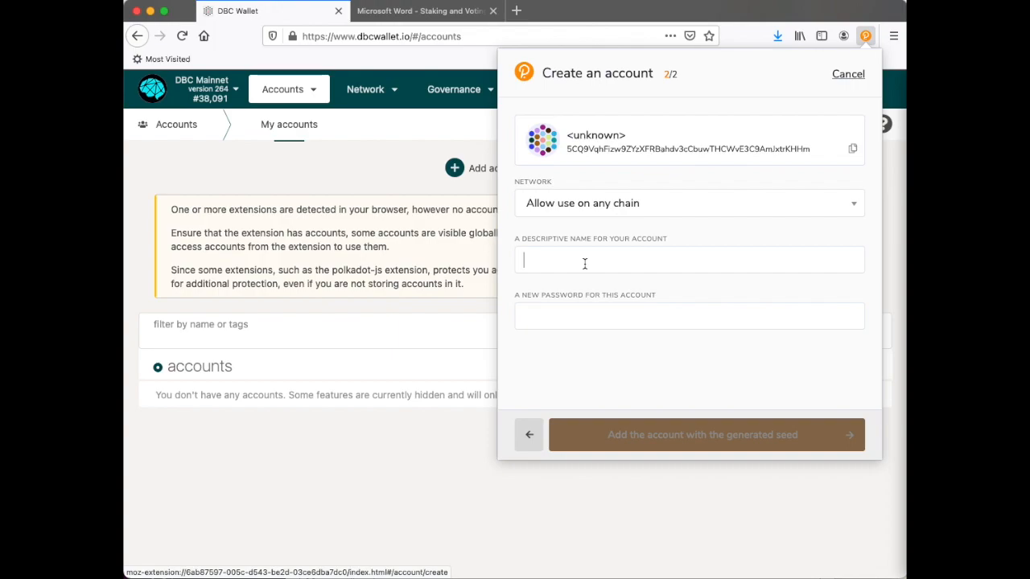
{"action": "type", "text": "DBC"}
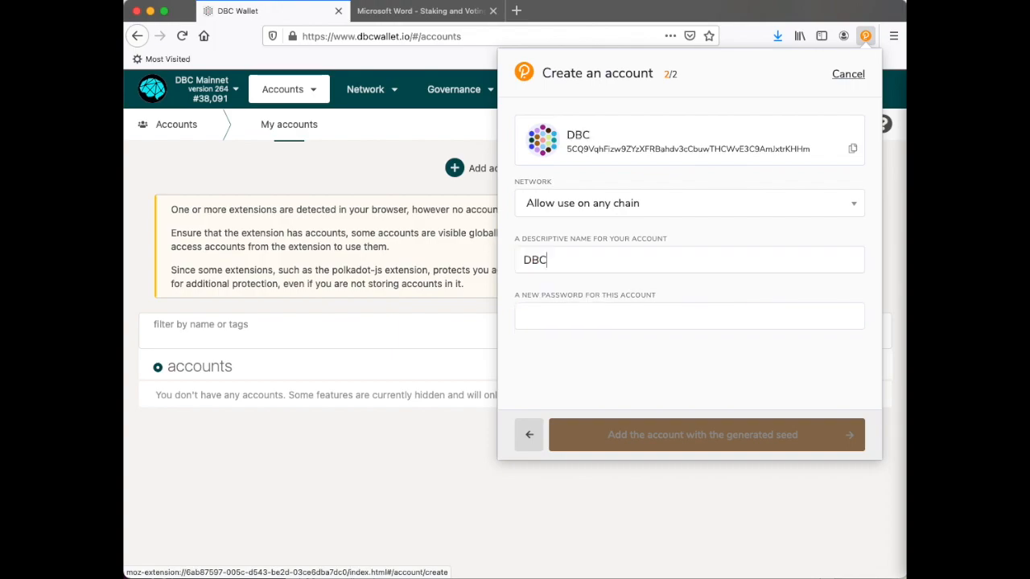
{"action": "type", "text": "•"}
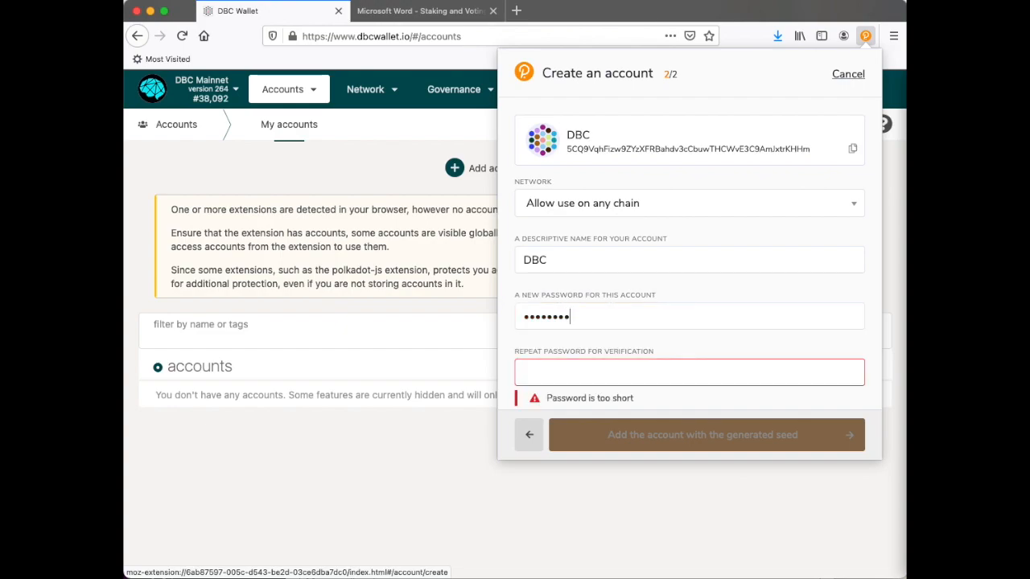
{"action": "left_click", "coordinate": [689, 372]}
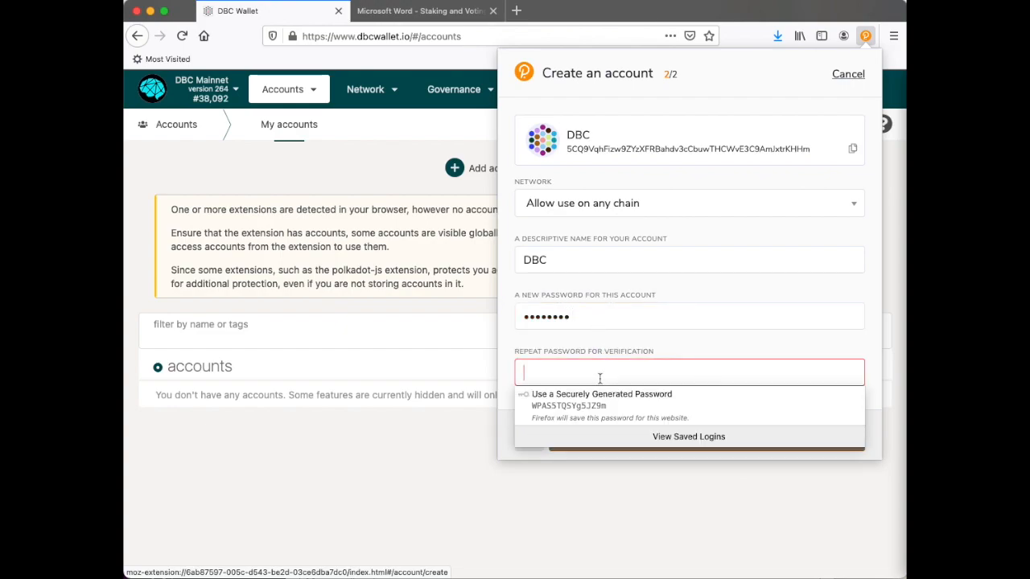
{"action": "type", "text": "•••••"}
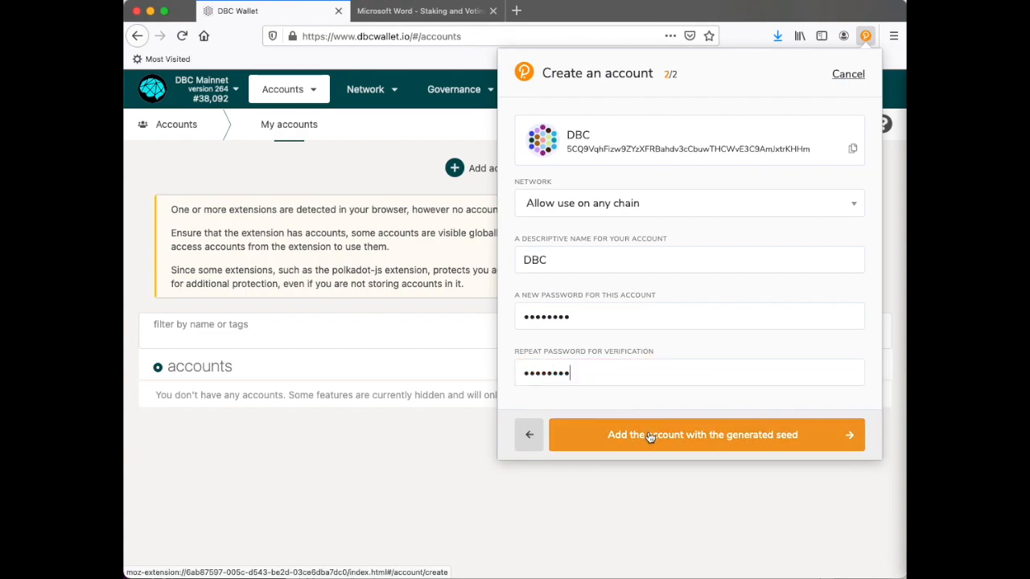
{"action": "left_click", "coordinate": [689, 434]}
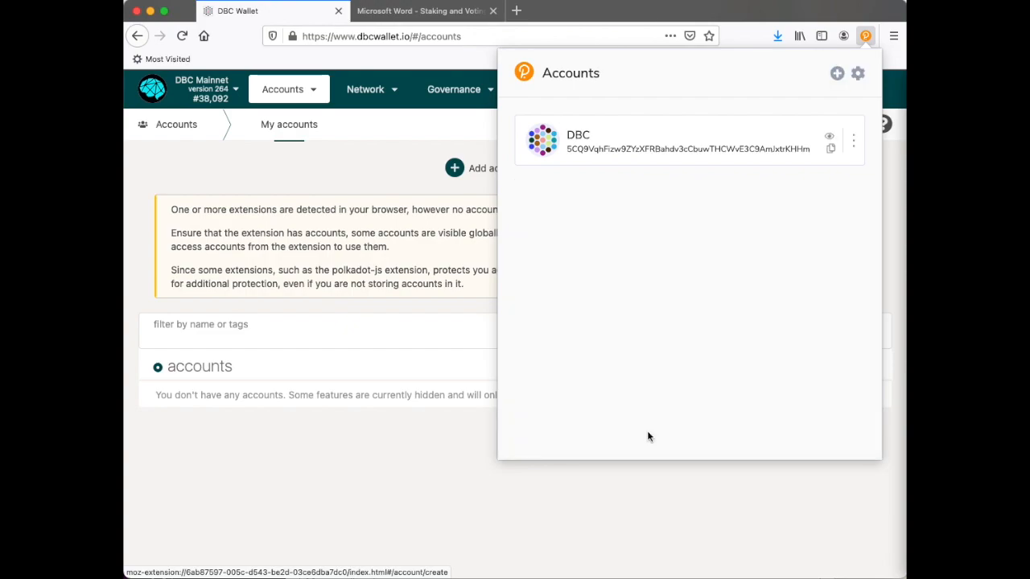
{"action": "mouse_move", "coordinate": [618, 209]}
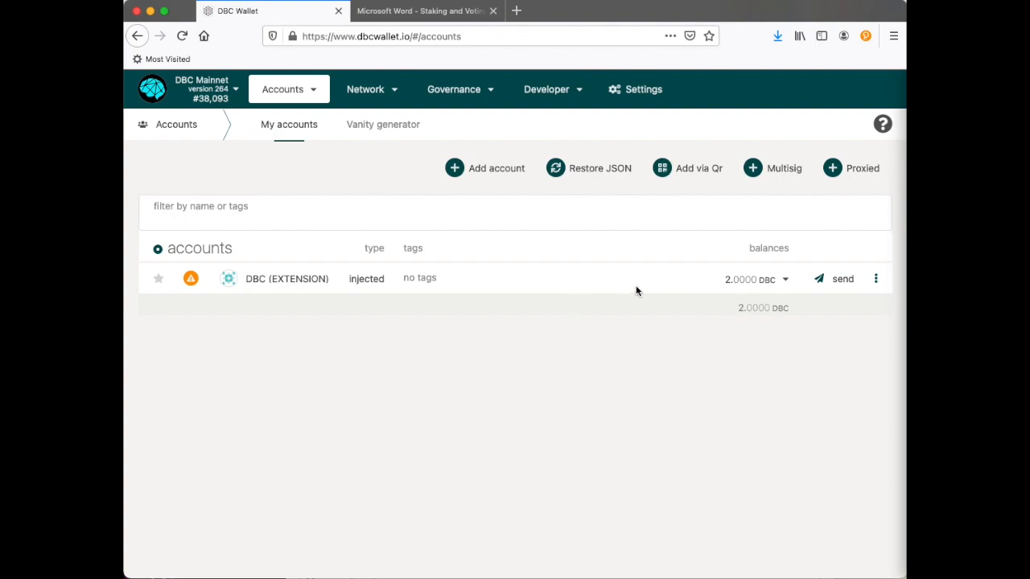
{"action": "mouse_move", "coordinate": [673, 287]}
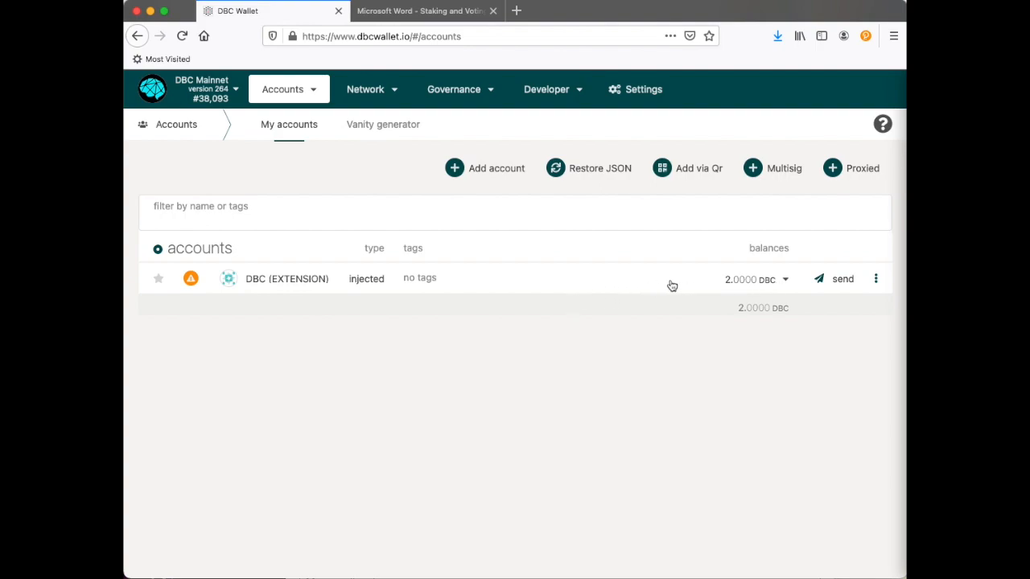
{"action": "mouse_move", "coordinate": [425, 350]}
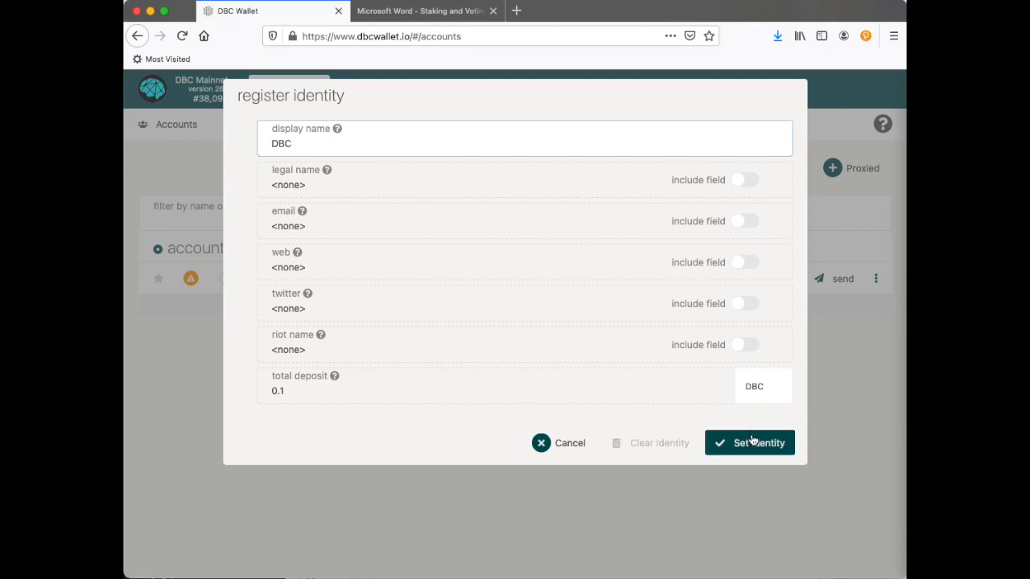
Step: Set the account identity with display name DBC, queuing identity.setIdentity for authorization
{"action": "left_click", "coordinate": [750, 442]}
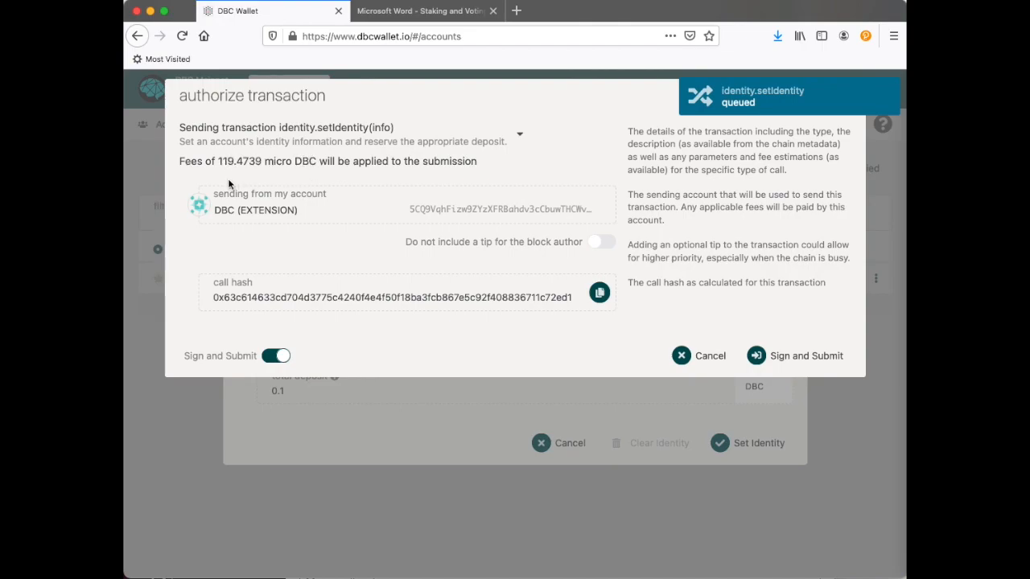
{"action": "mouse_move", "coordinate": [328, 256]}
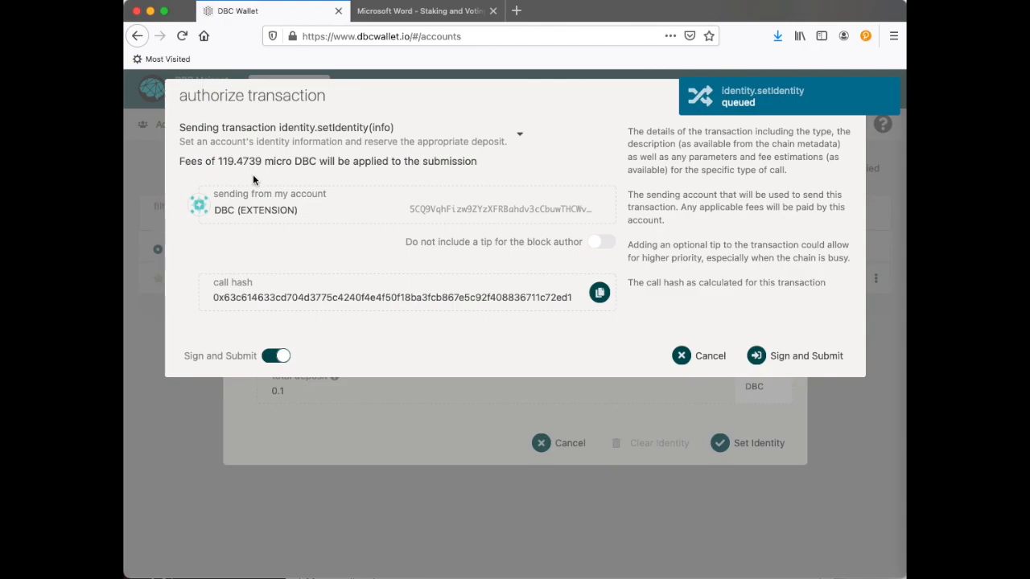
{"action": "mouse_move", "coordinate": [257, 180]}
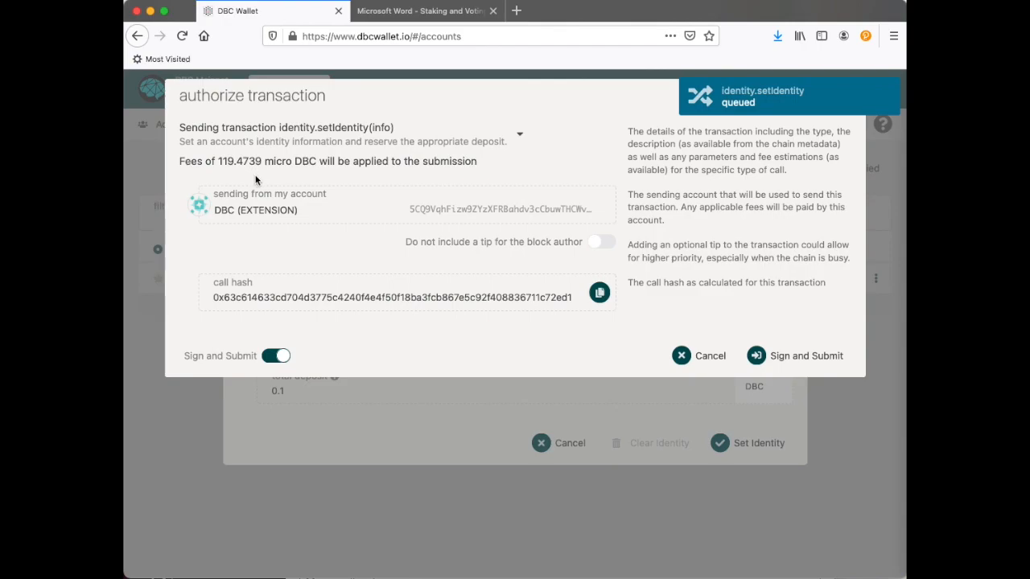
{"action": "mouse_move", "coordinate": [275, 170]}
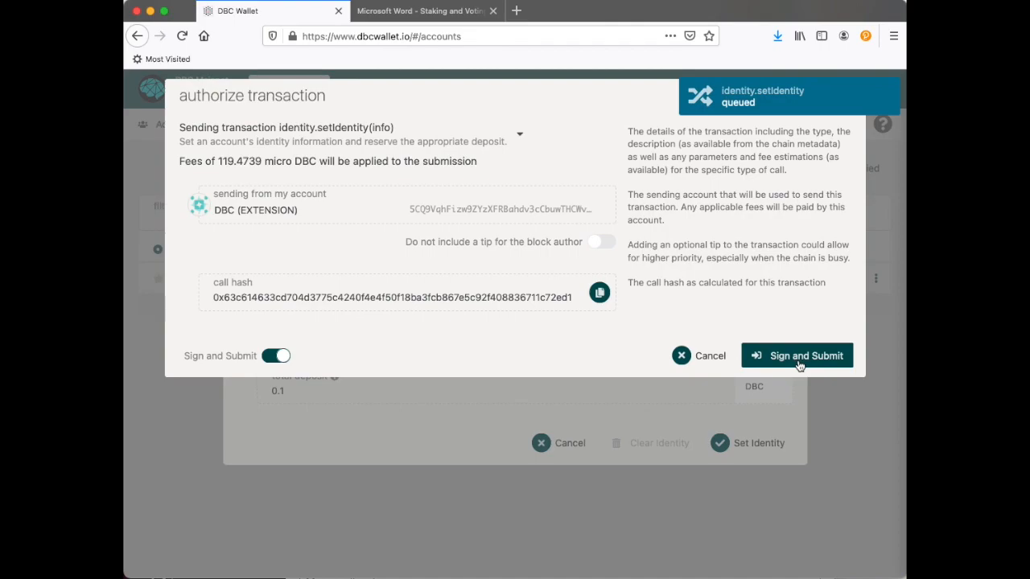
Step: Sign and submit identity.setIdentity with the extension password, remembered for 15 minutes
{"action": "left_click", "coordinate": [797, 356]}
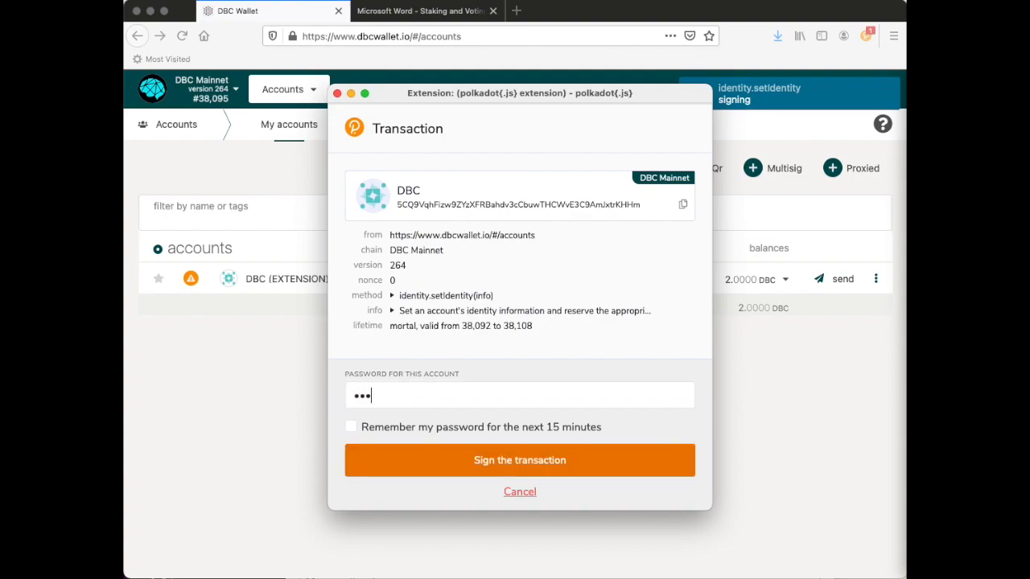
{"action": "type", "text": "••••"}
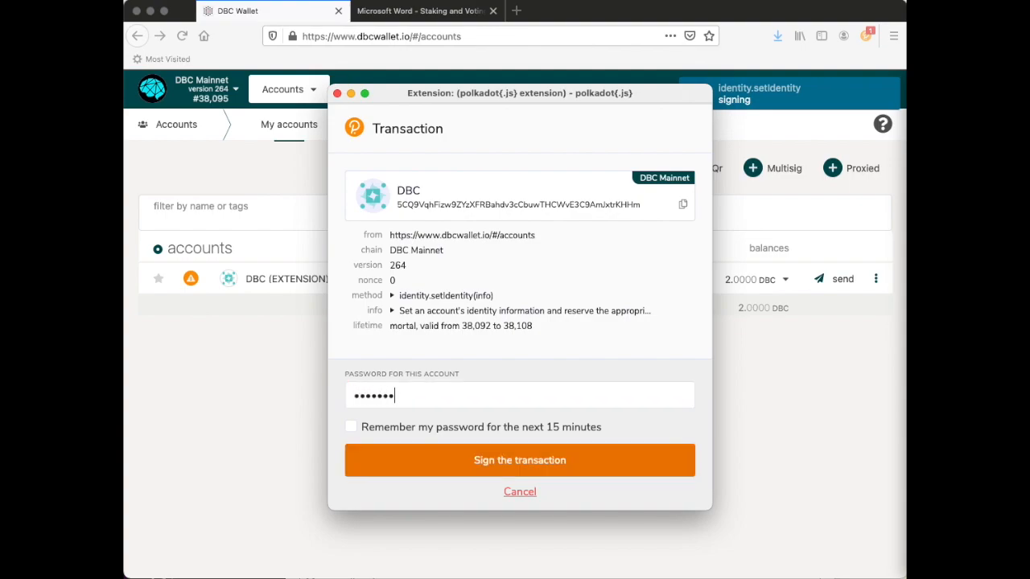
{"action": "left_click", "coordinate": [351, 428]}
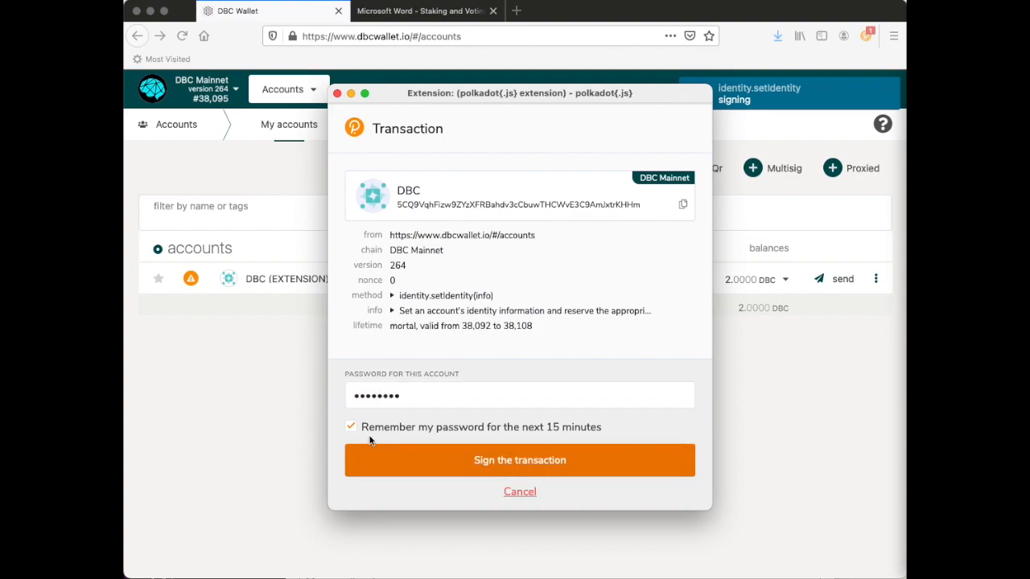
{"action": "left_click", "coordinate": [350, 428]}
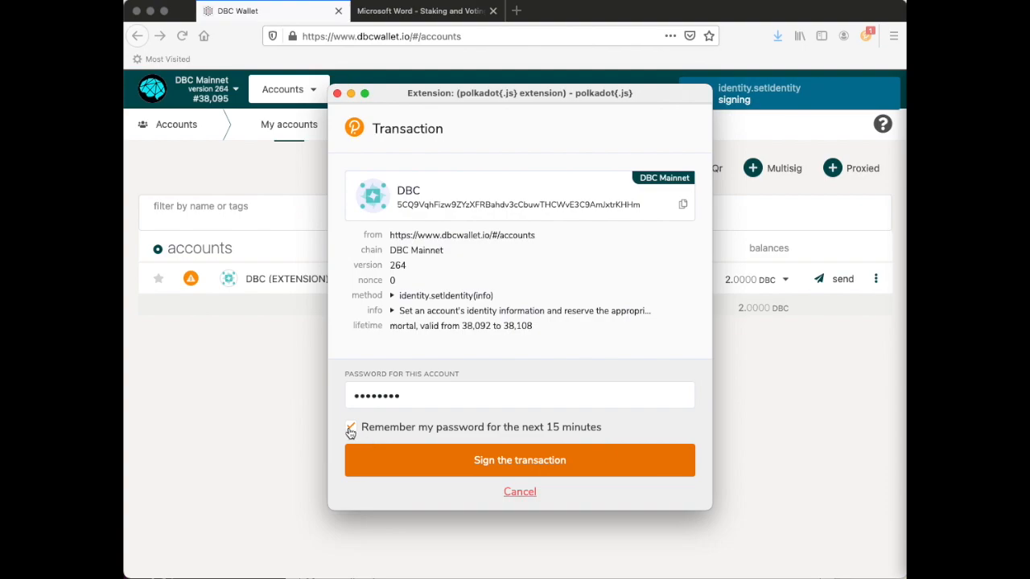
{"action": "left_click", "coordinate": [350, 428]}
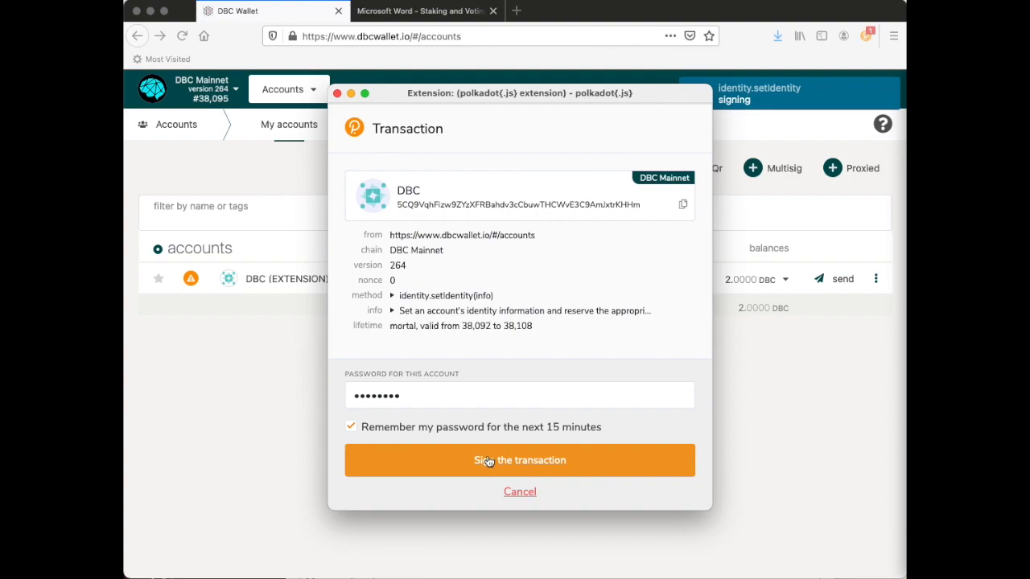
{"action": "left_click", "coordinate": [520, 460]}
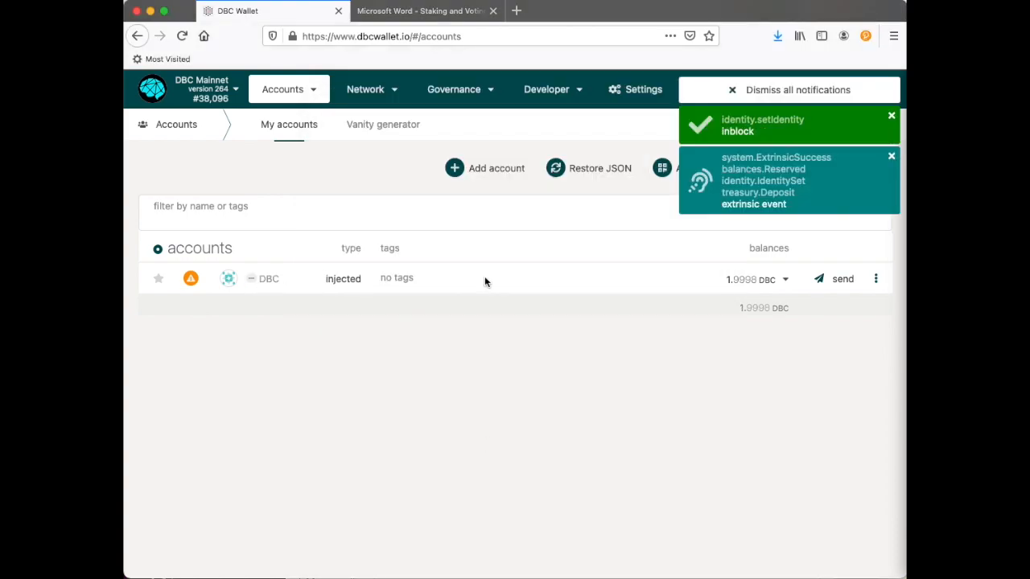
{"action": "mouse_move", "coordinate": [684, 300]}
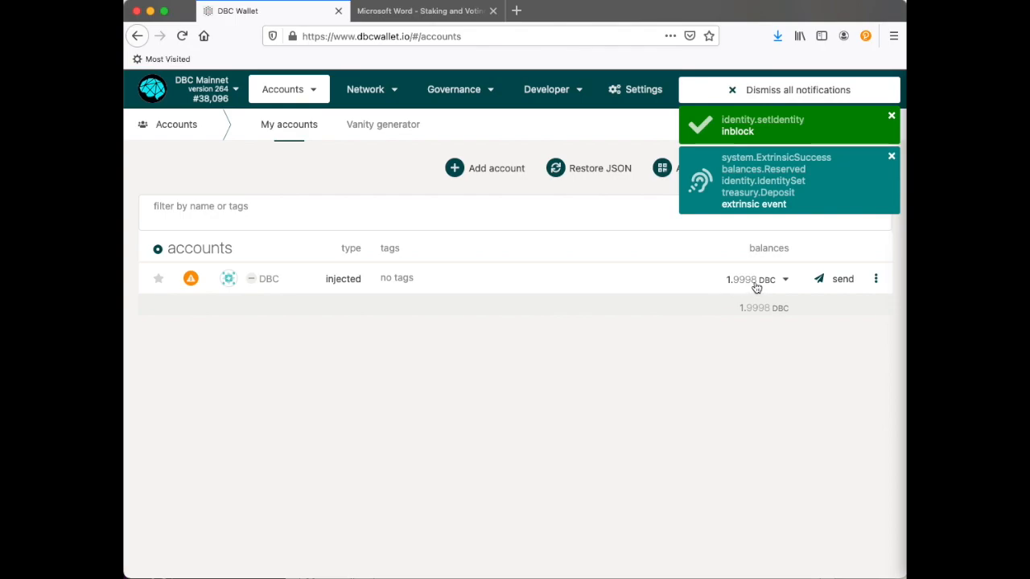
{"action": "mouse_move", "coordinate": [325, 349]}
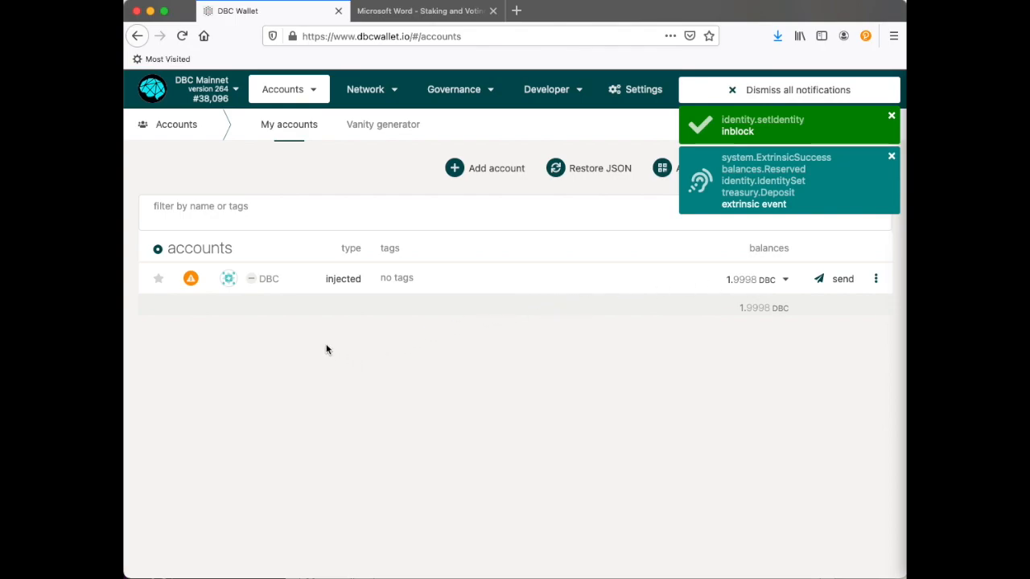
Step: Show the Network menu from the accounts page with the DBC balance at 1.9998
{"action": "left_click", "coordinate": [365, 90]}
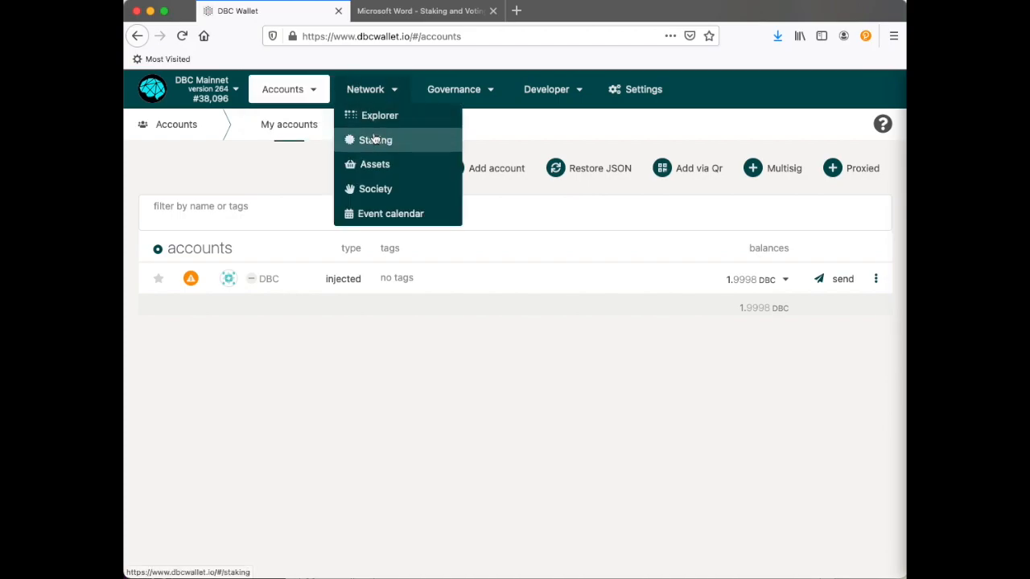
Step: Review the Staking overview and the validators waiting for nominations
{"action": "left_click", "coordinate": [377, 138]}
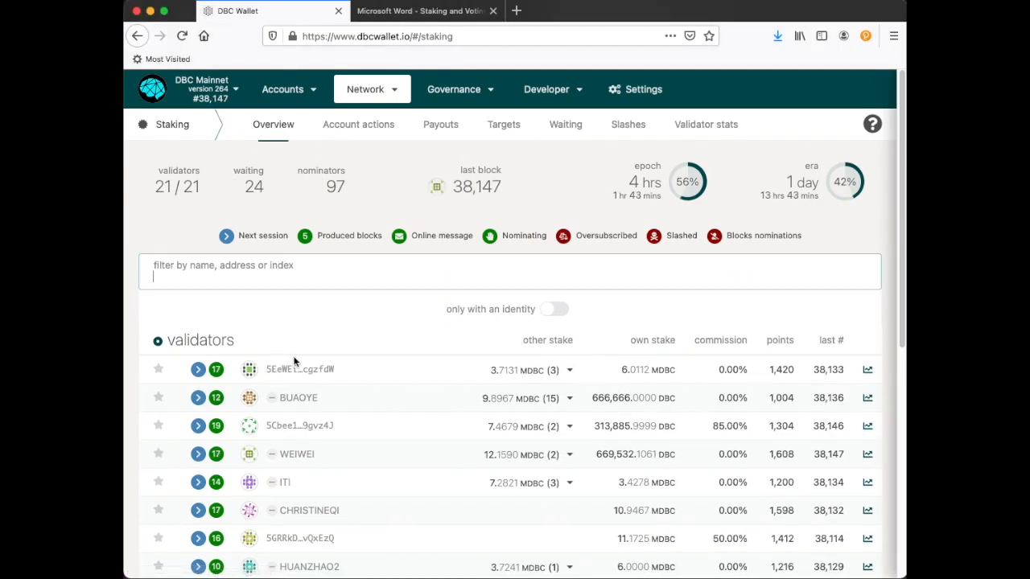
{"action": "scroll", "scroll_direction": "down", "scroll_amount": 3}
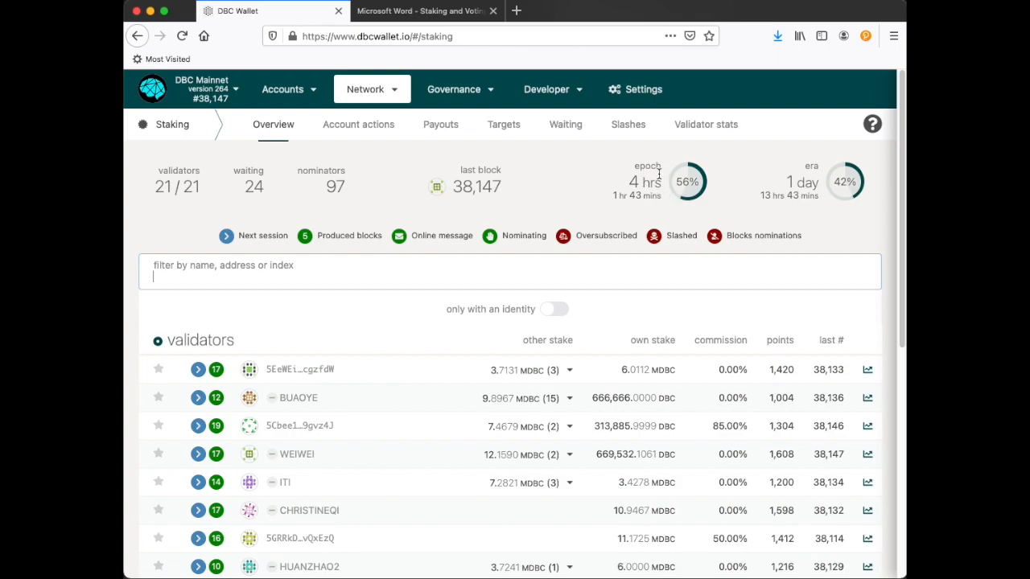
{"action": "mouse_move", "coordinate": [634, 178]}
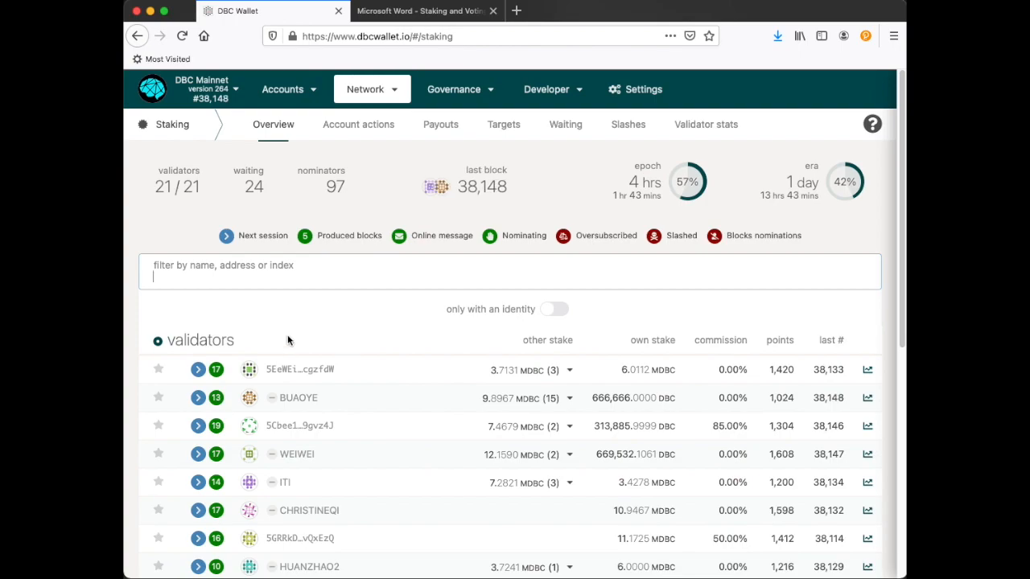
{"action": "scroll", "scroll_direction": "down", "scroll_amount": 3}
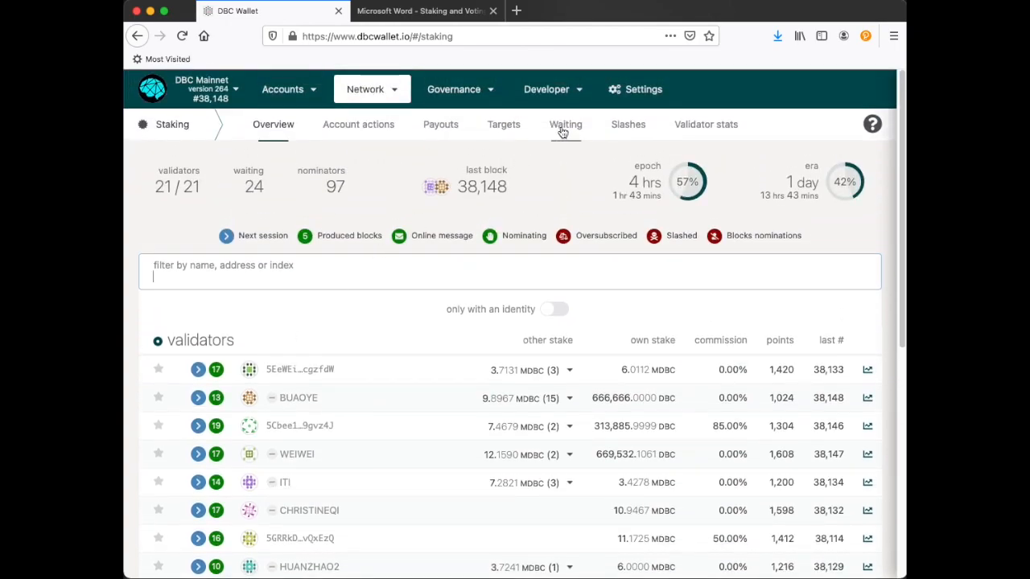
{"action": "left_click", "coordinate": [566, 124]}
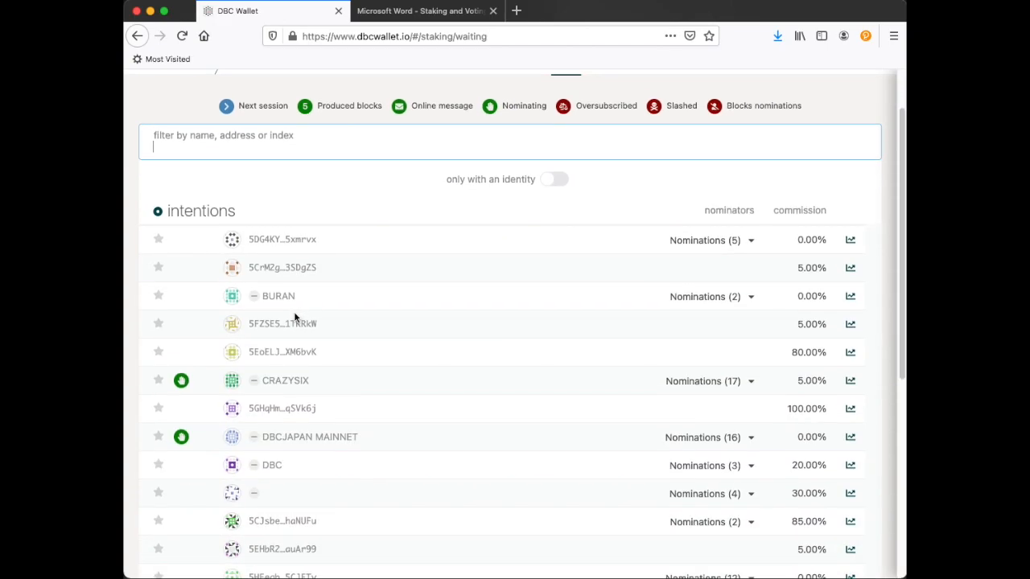
{"action": "left_click", "coordinate": [273, 124]}
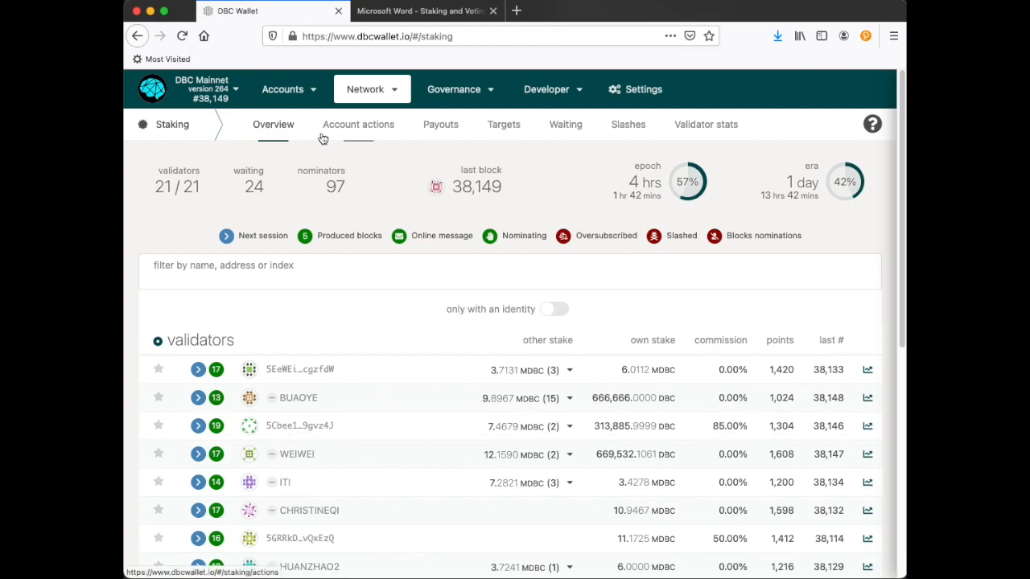
{"action": "mouse_move", "coordinate": [335, 135]}
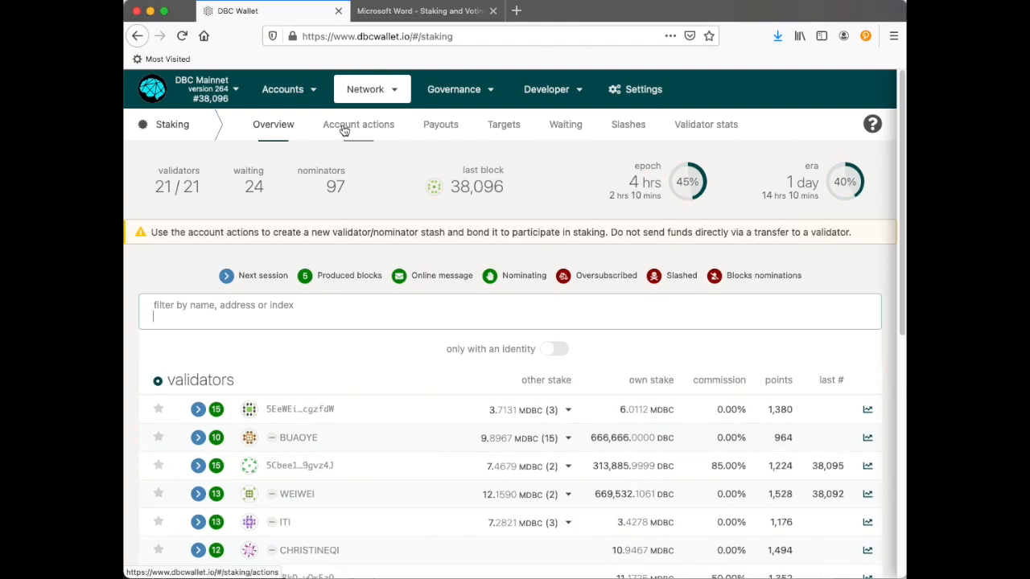
Step: Go to Account actions and start setting up a nominator with the DBC stash
{"action": "left_click", "coordinate": [357, 124]}
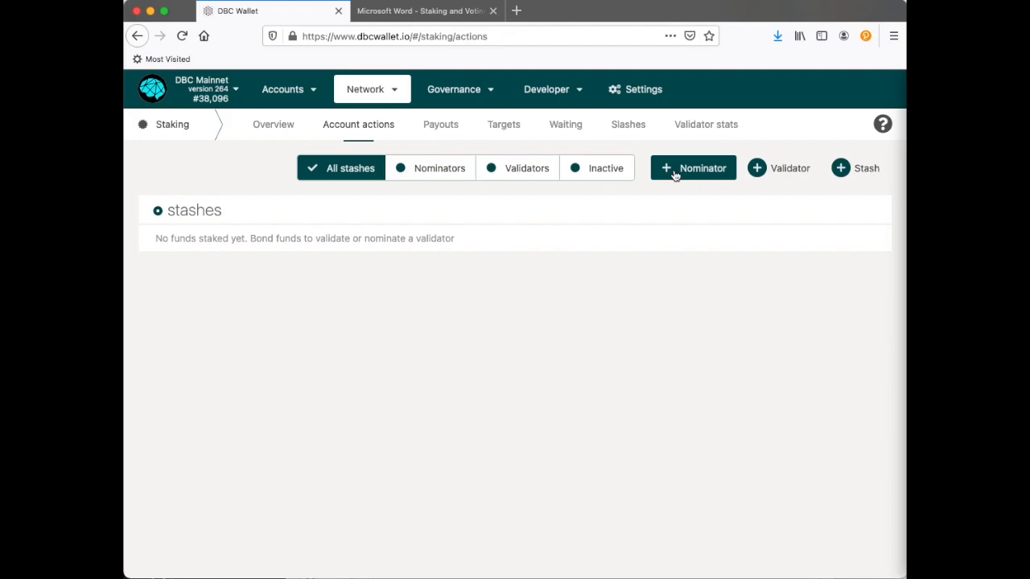
{"action": "left_click", "coordinate": [692, 169]}
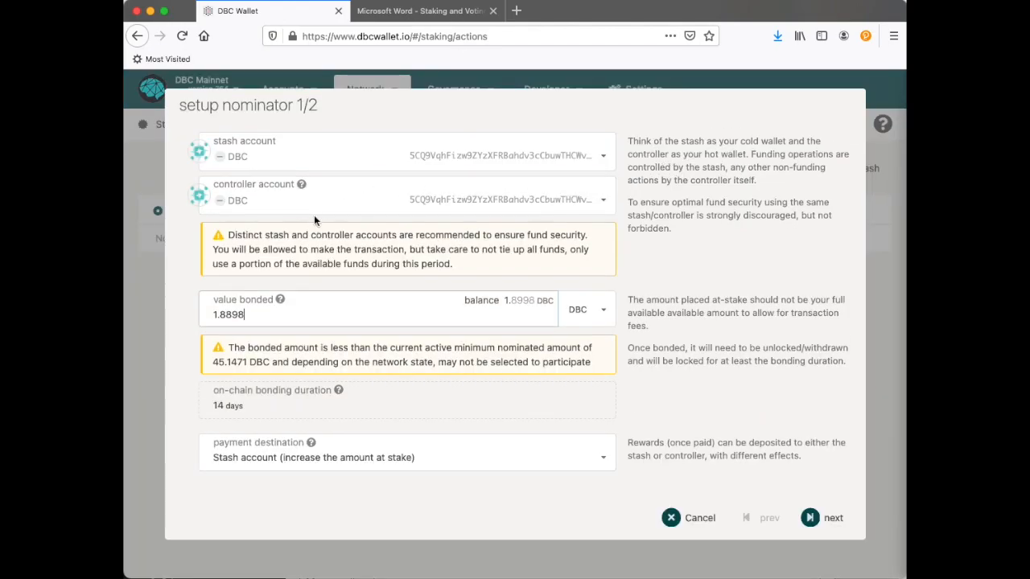
{"action": "mouse_move", "coordinate": [249, 322]}
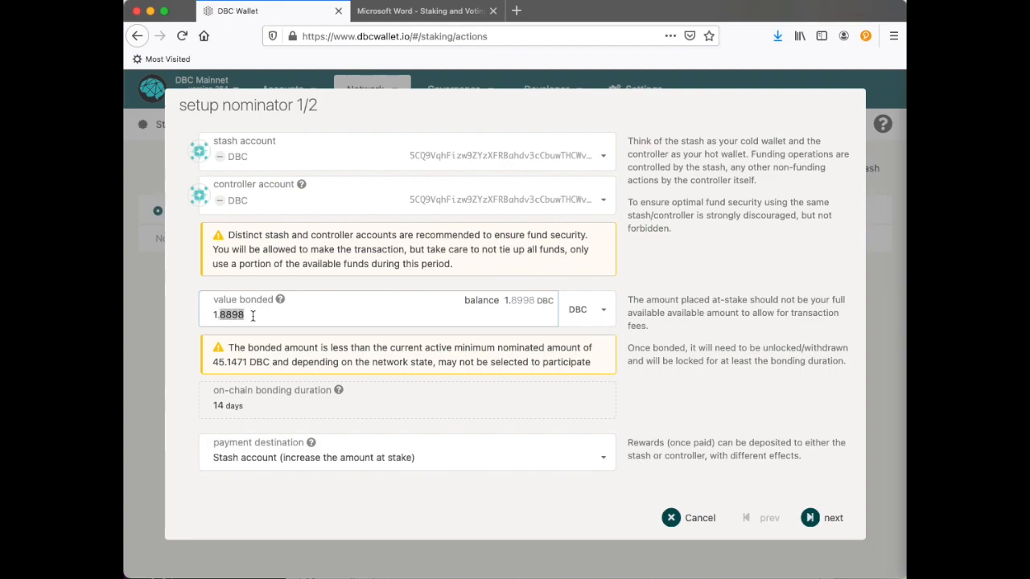
Step: Bond 1 DBC from the stash with payouts to the Stash account and continue to step 2
{"action": "type", "text": "1"}
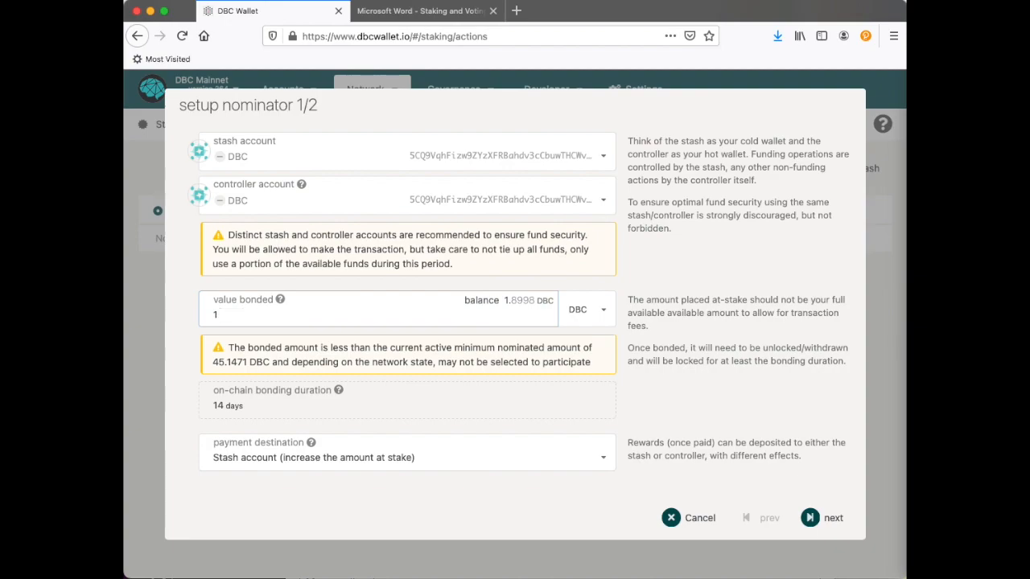
{"action": "mouse_move", "coordinate": [237, 145]}
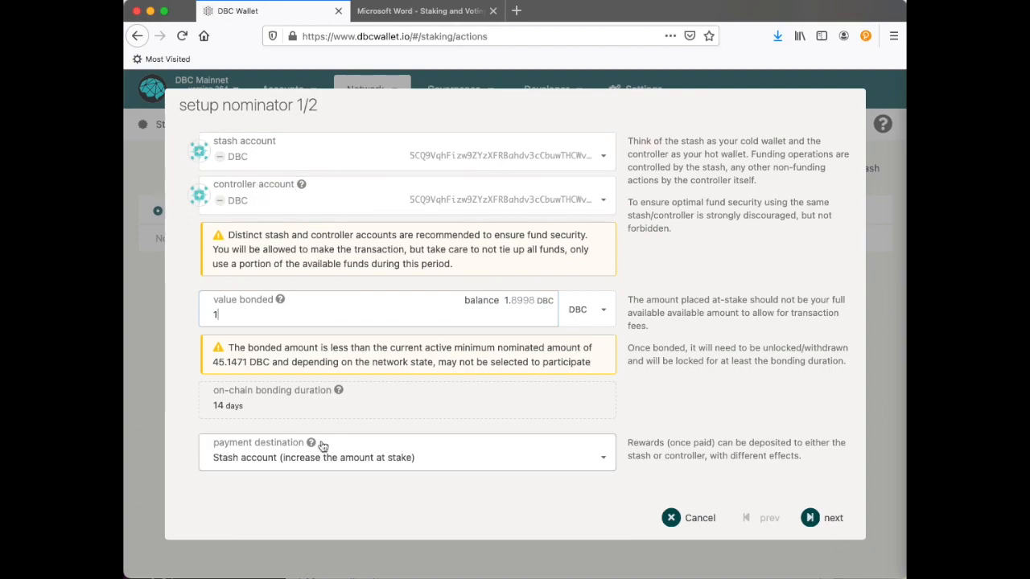
{"action": "mouse_move", "coordinate": [444, 457]}
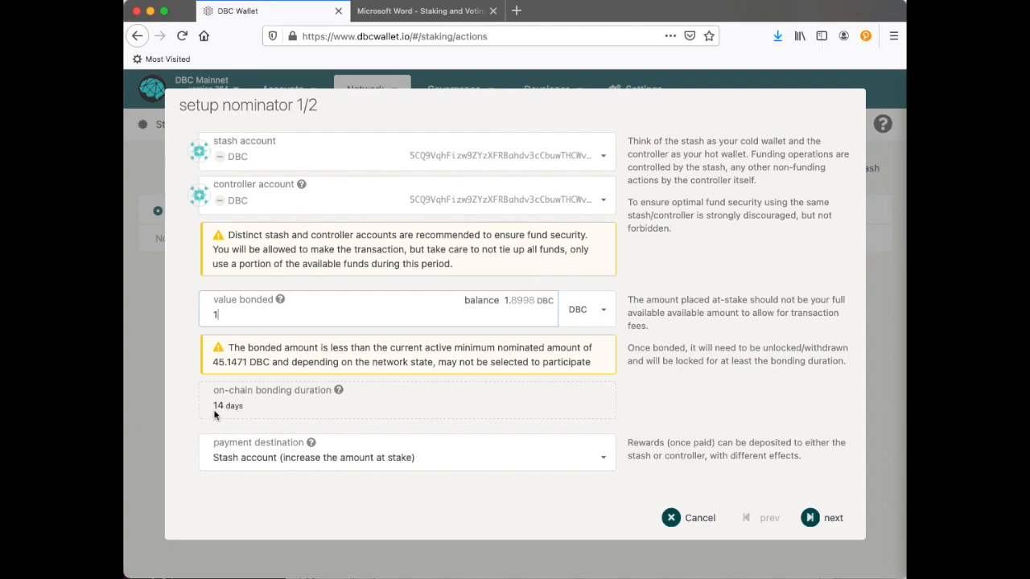
{"action": "mouse_move", "coordinate": [240, 416]}
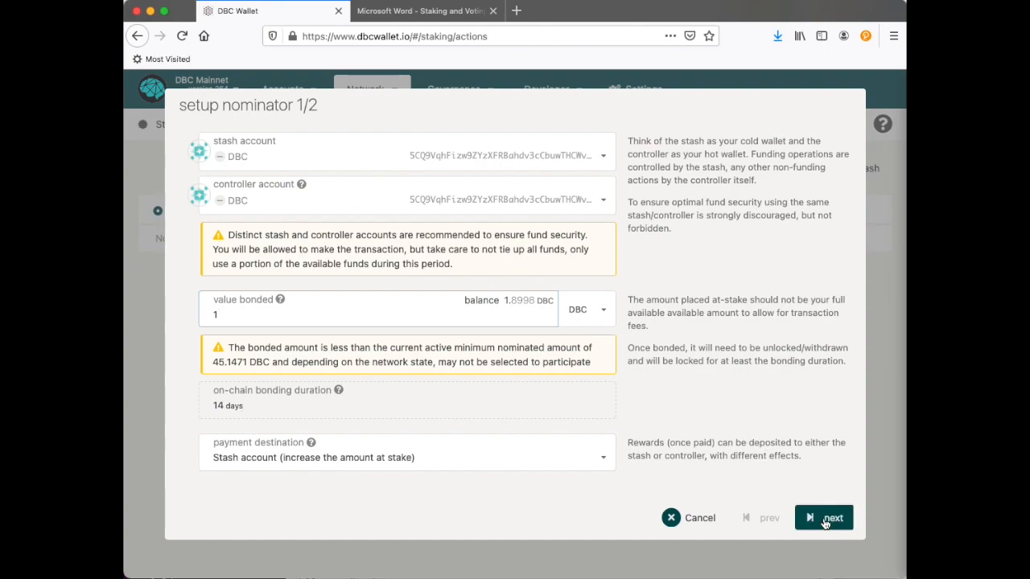
{"action": "left_click", "coordinate": [824, 518]}
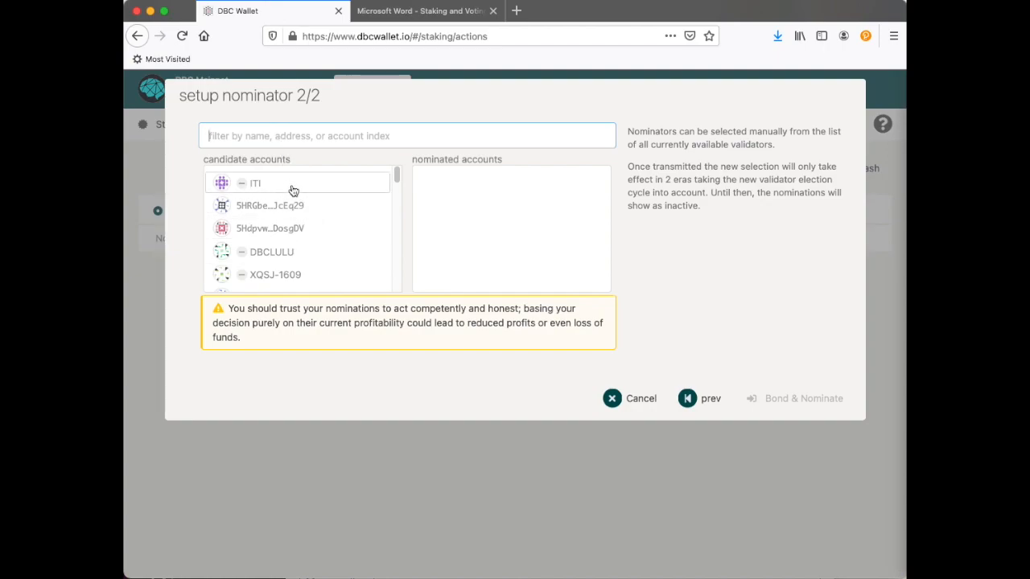
Step: Scroll through the candidate validators list to pick nominees
{"action": "scroll", "scroll_direction": "down", "scroll_amount": 3}
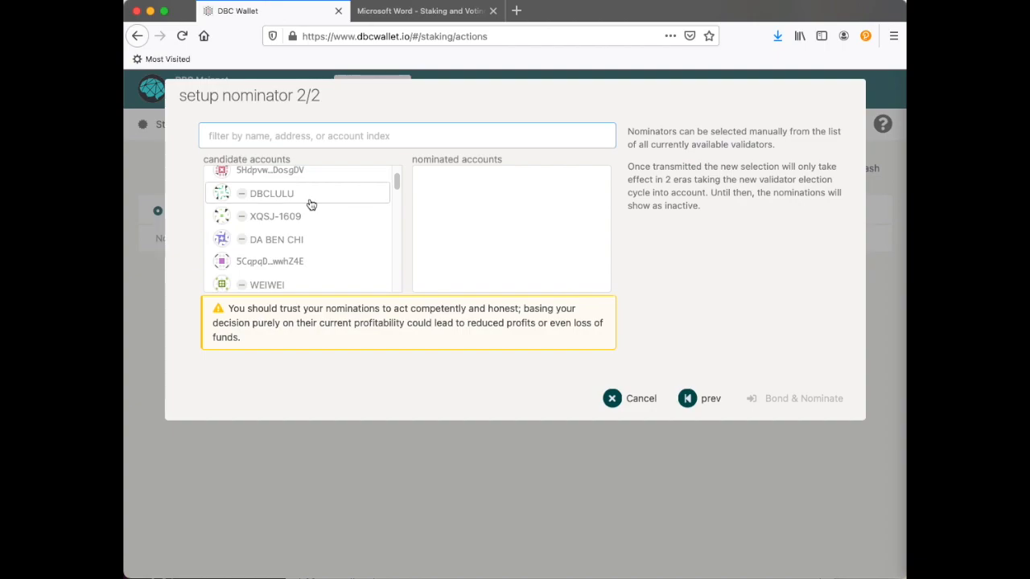
{"action": "scroll", "scroll_direction": "down", "scroll_amount": 3}
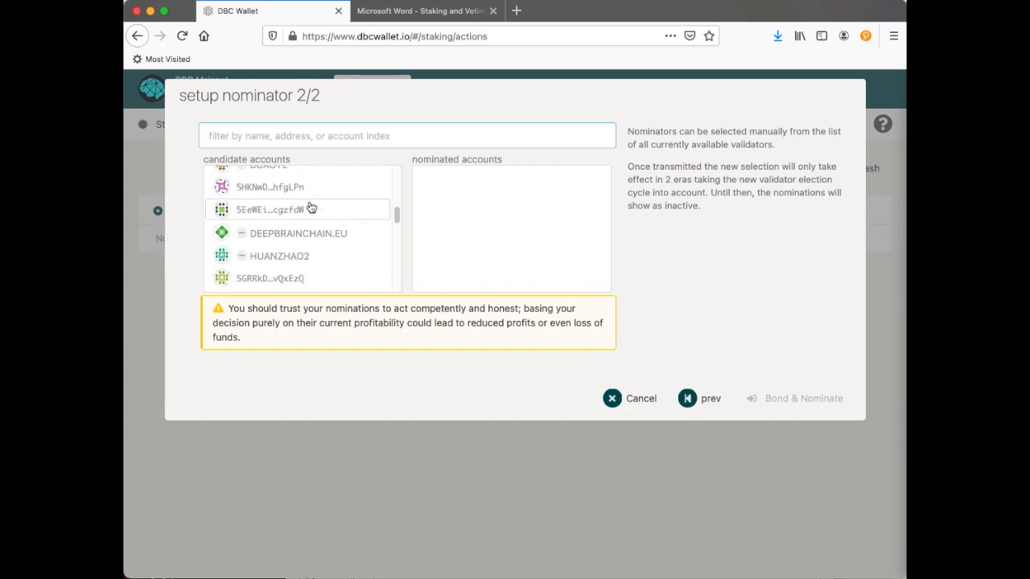
{"action": "scroll", "scroll_direction": "down", "scroll_amount": 3}
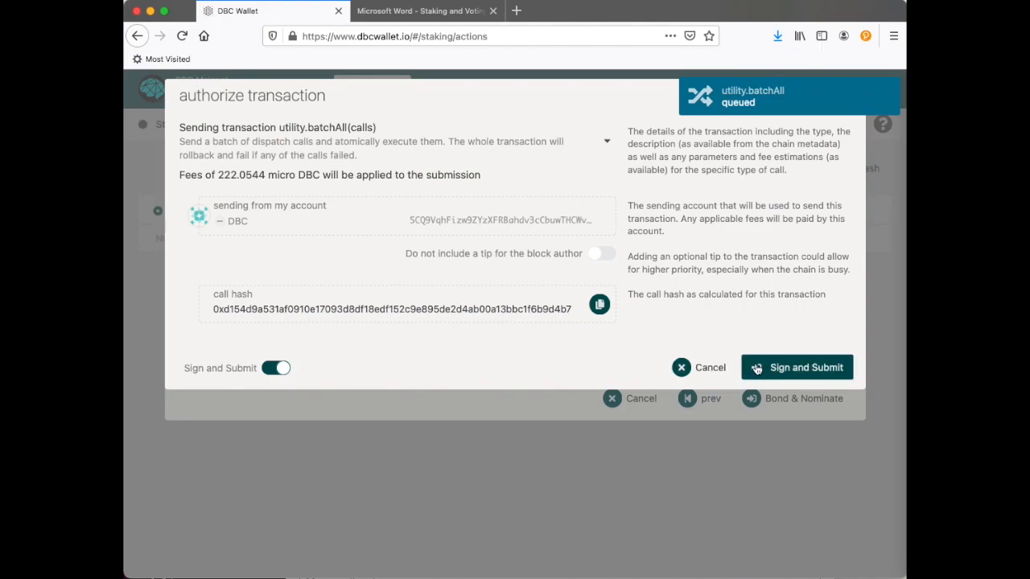
Step: Sign and submit the utility.batchAll bond-and-nominate transaction via the extension
{"action": "left_click", "coordinate": [795, 367]}
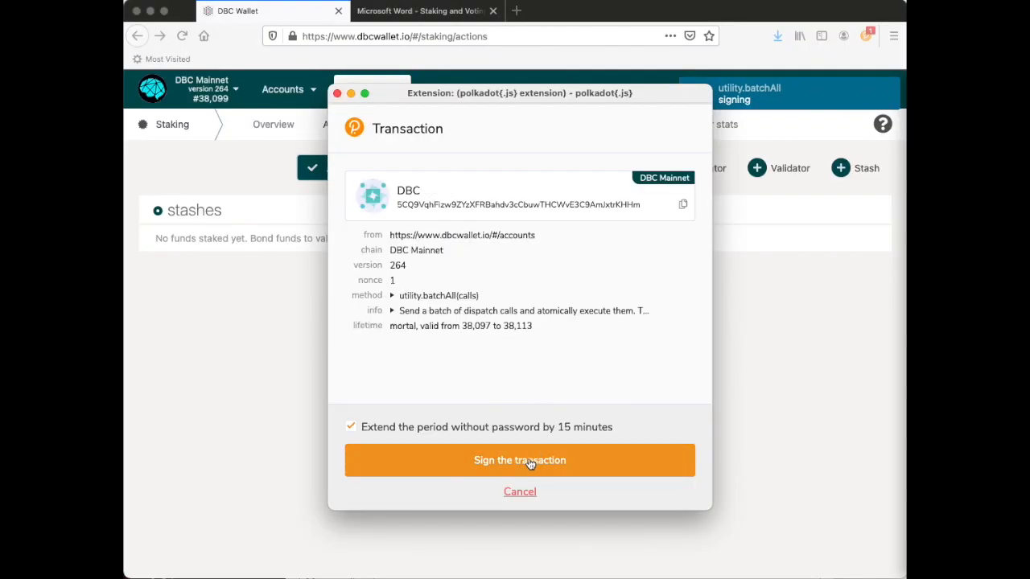
{"action": "left_click", "coordinate": [520, 460]}
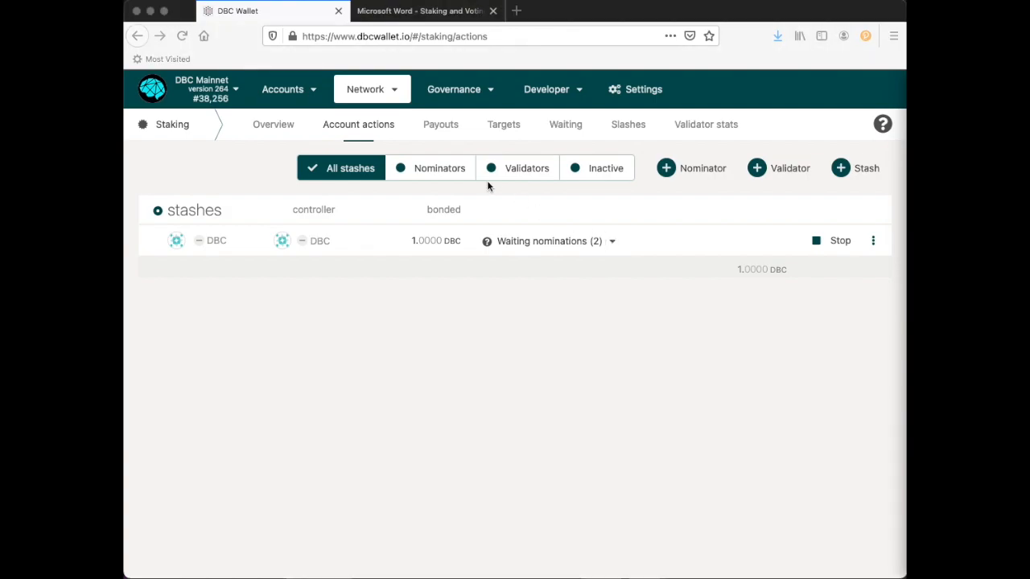
{"action": "mouse_move", "coordinate": [560, 233]}
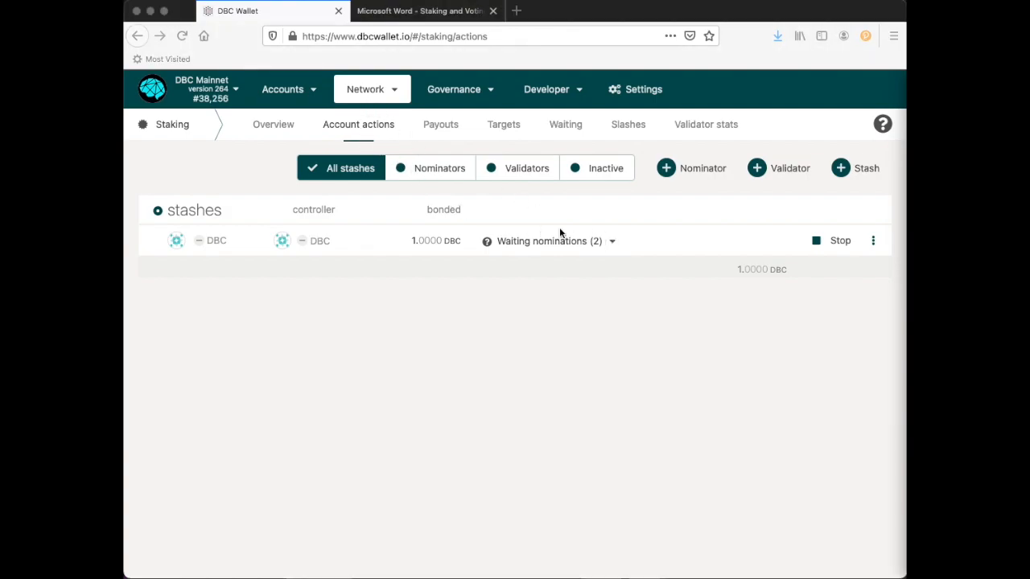
Step: Expand Waiting nominations (2) to list DBCJAPAN MAI and CRAZYSIX
{"action": "left_click", "coordinate": [611, 242]}
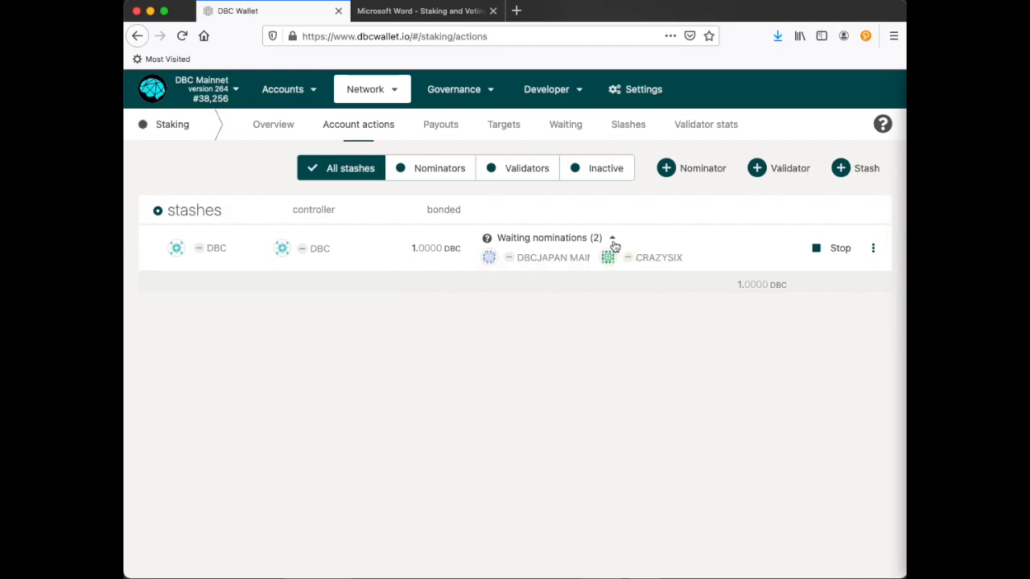
{"action": "mouse_move", "coordinate": [673, 255]}
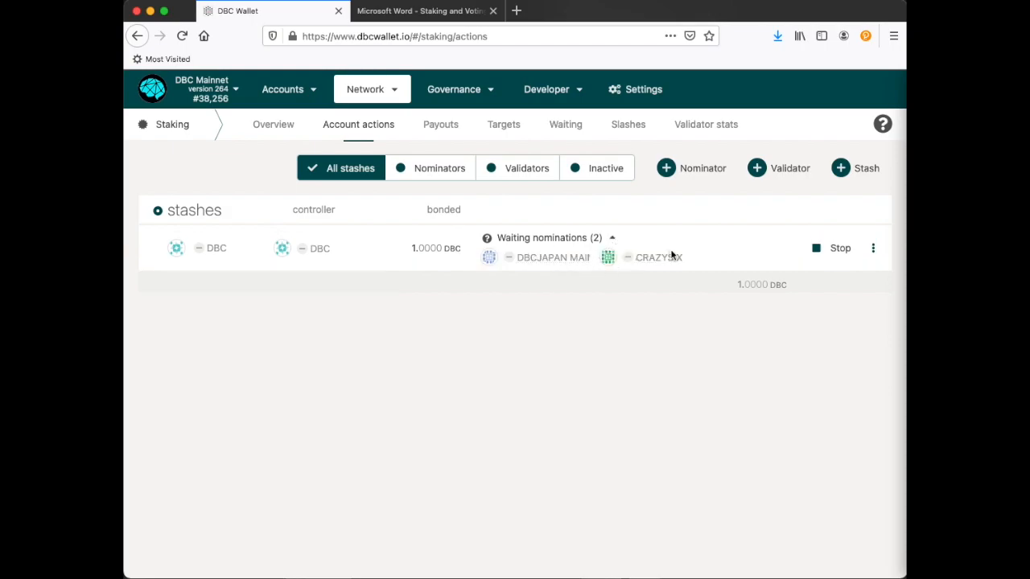
{"action": "mouse_move", "coordinate": [535, 254]}
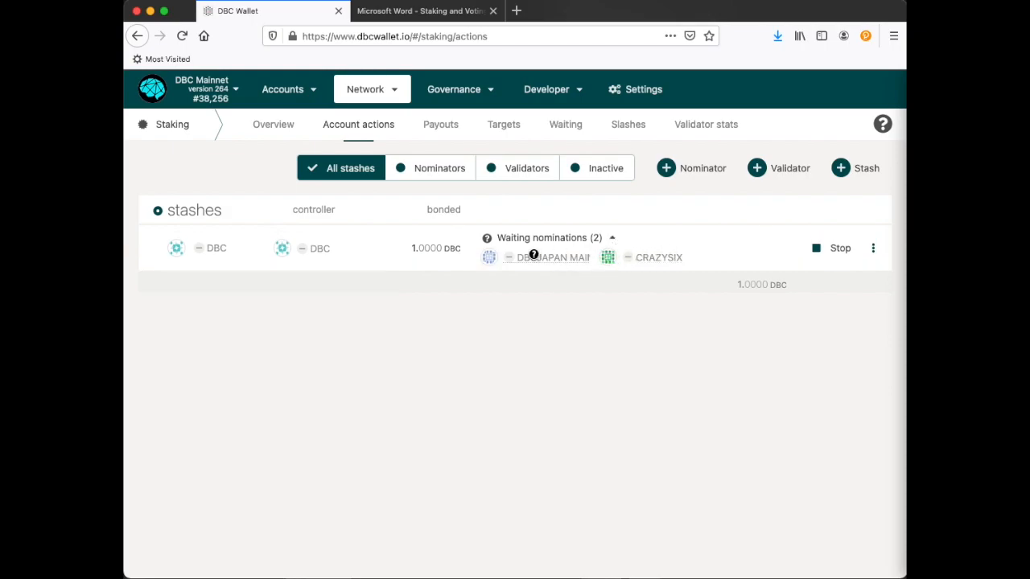
{"action": "mouse_move", "coordinate": [273, 124]}
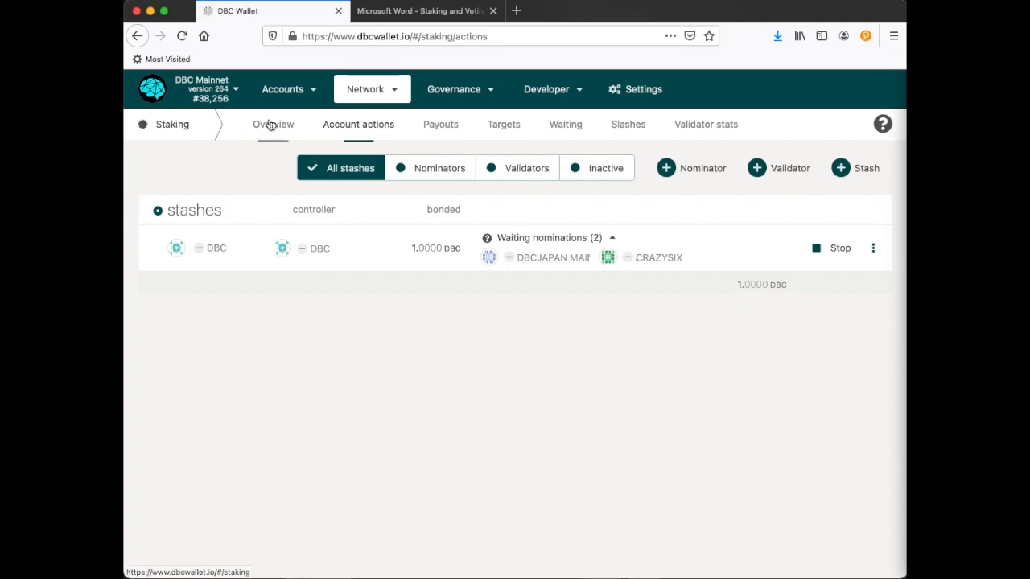
Step: Show the Staking Overview with 21/21 active validators, 24 waiting and 97 nominators
{"action": "left_click", "coordinate": [274, 124]}
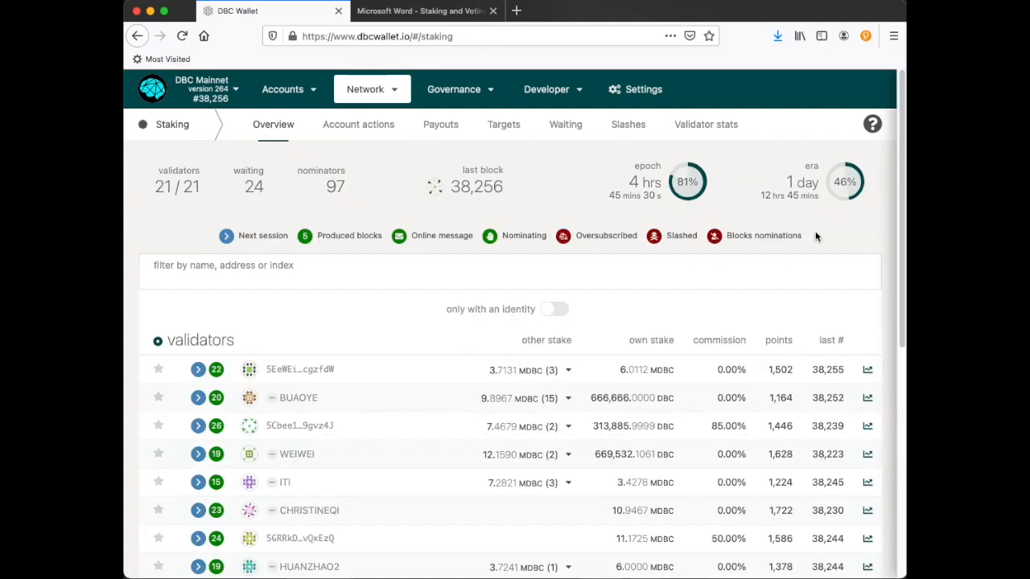
{"action": "mouse_move", "coordinate": [770, 212]}
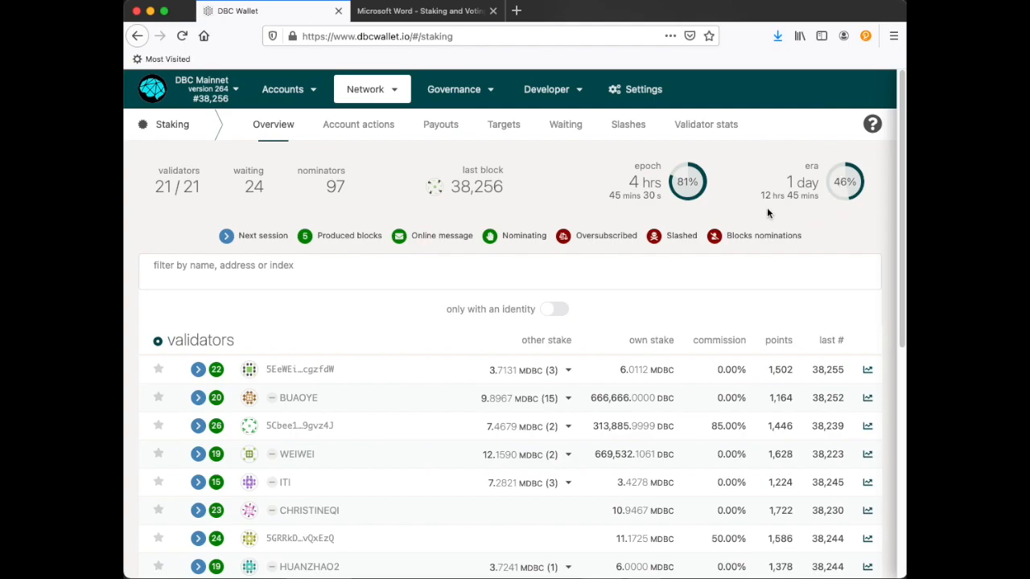
{"action": "mouse_move", "coordinate": [330, 399]}
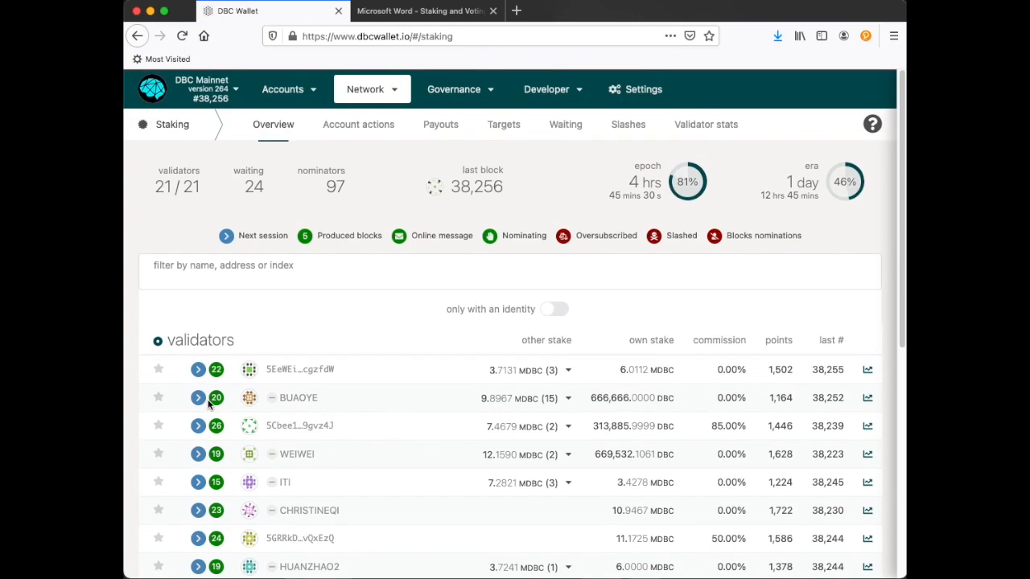
{"action": "mouse_move", "coordinate": [229, 370]}
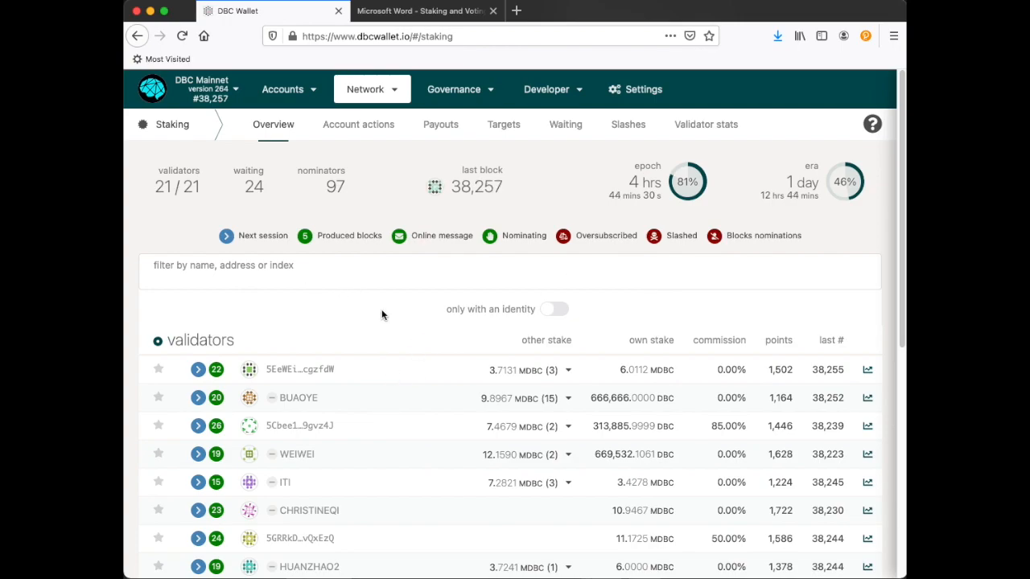
{"action": "mouse_move", "coordinate": [689, 396]}
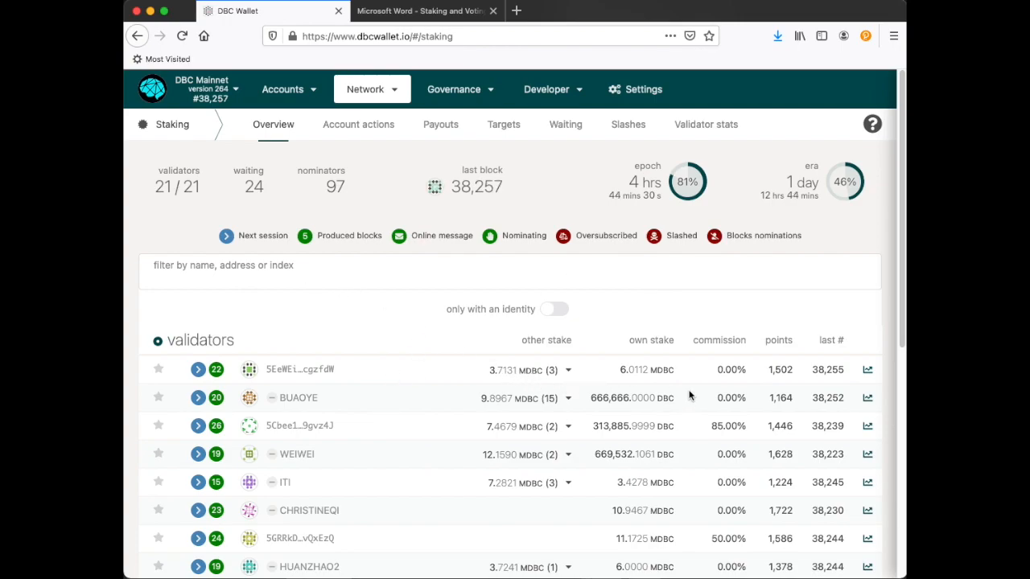
{"action": "mouse_move", "coordinate": [491, 386]}
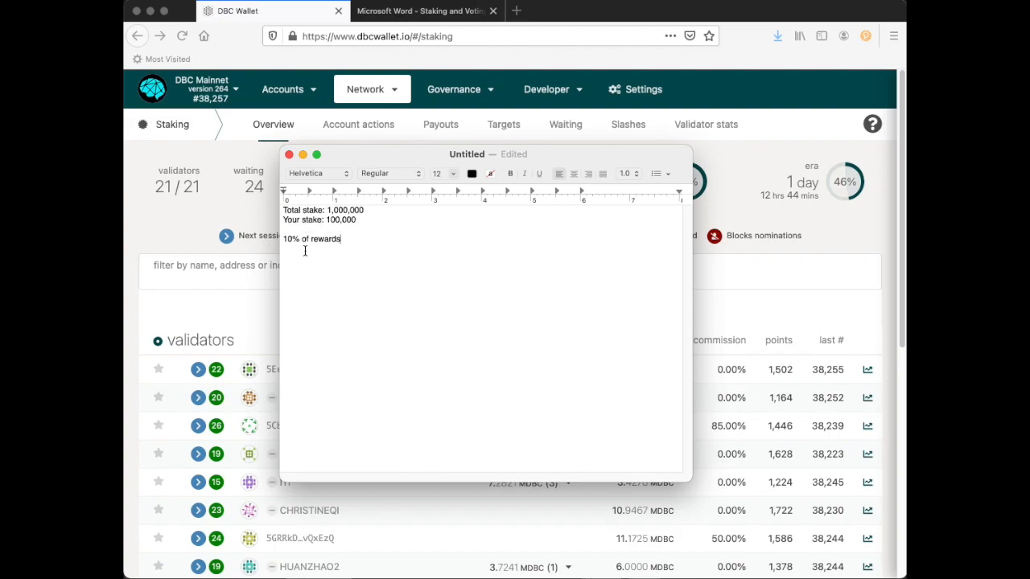
{"action": "mouse_move", "coordinate": [347, 284]}
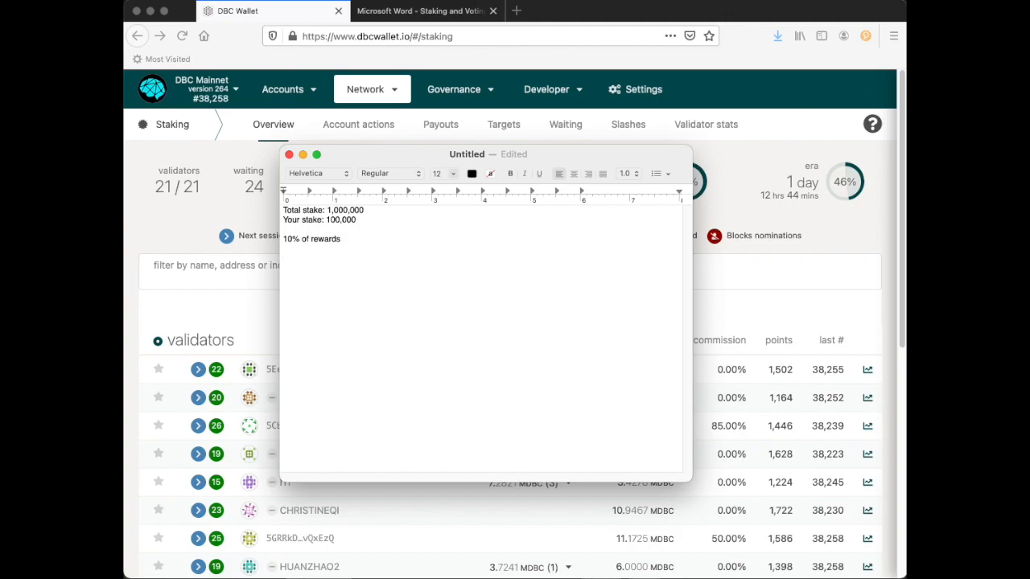
Step: Note the reward calculation lines 12,0, 1,2, 120 DBC and 1.08 in TextEdit
{"action": "type", "text": "12,000"}
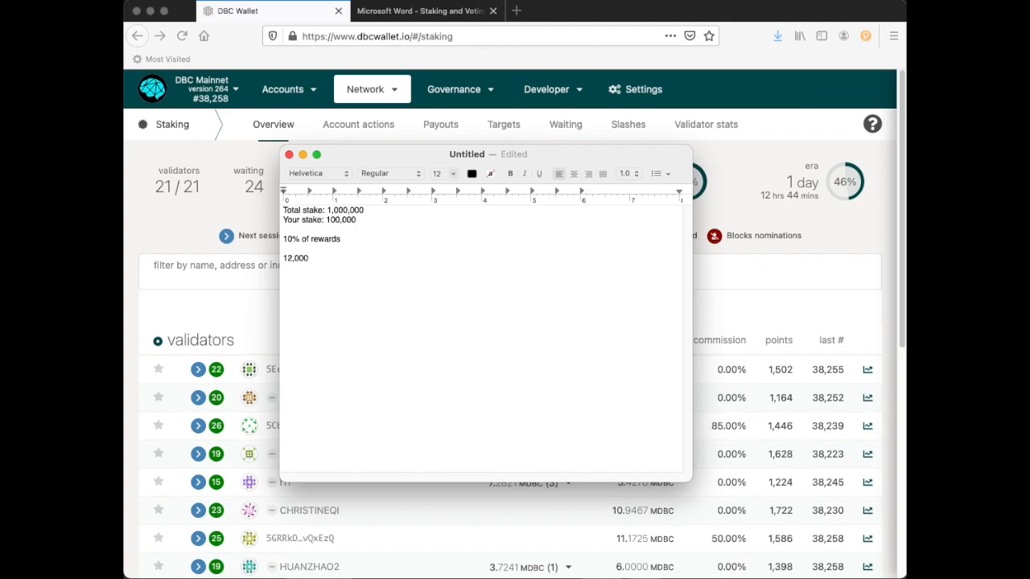
{"action": "type", "text": "1,200 DBC"}
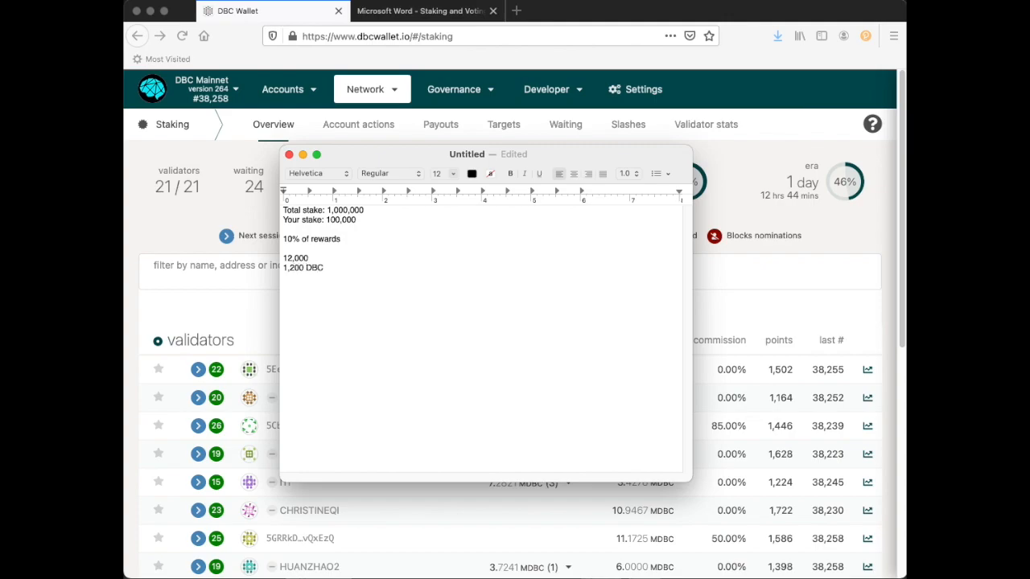
{"action": "mouse_move", "coordinate": [743, 406]}
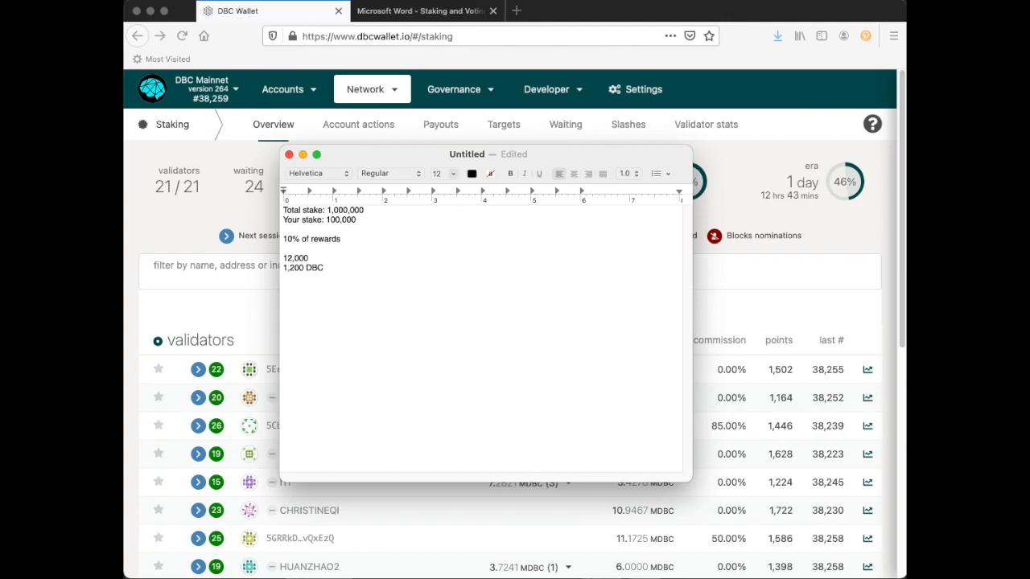
{"action": "type", "text": "120 DB"}
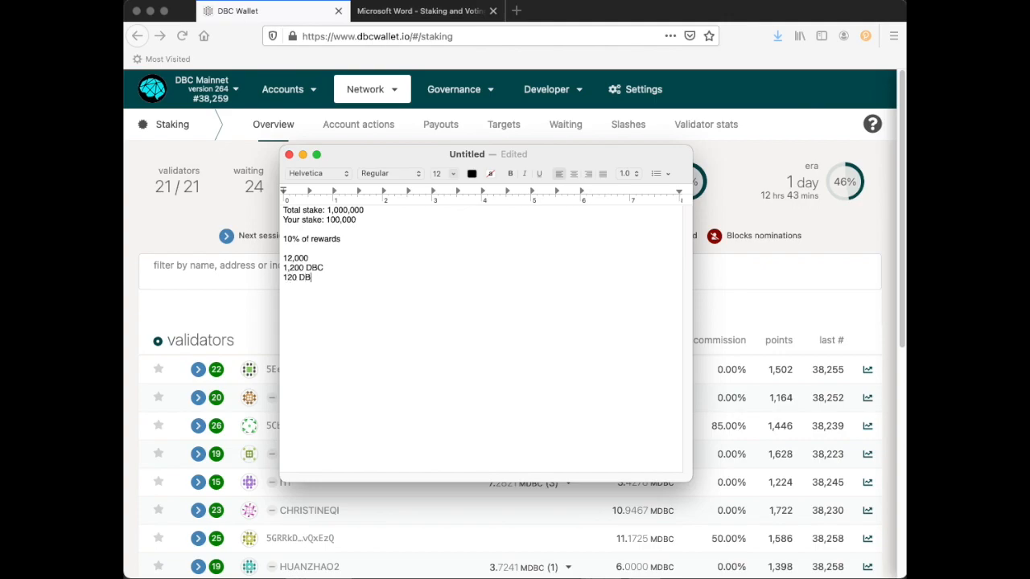
{"action": "type", "text": "C"}
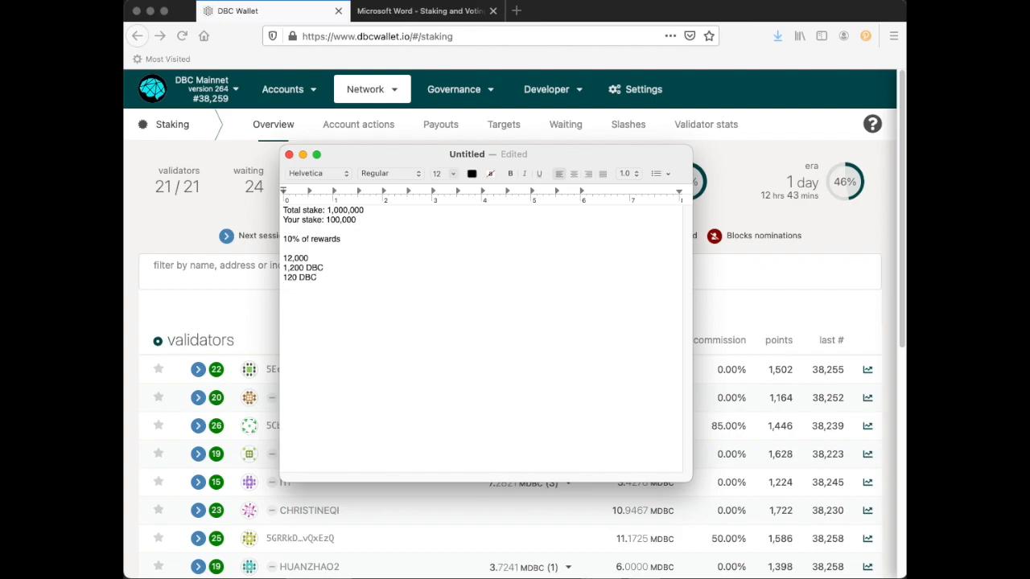
{"action": "type", "text": "1."}
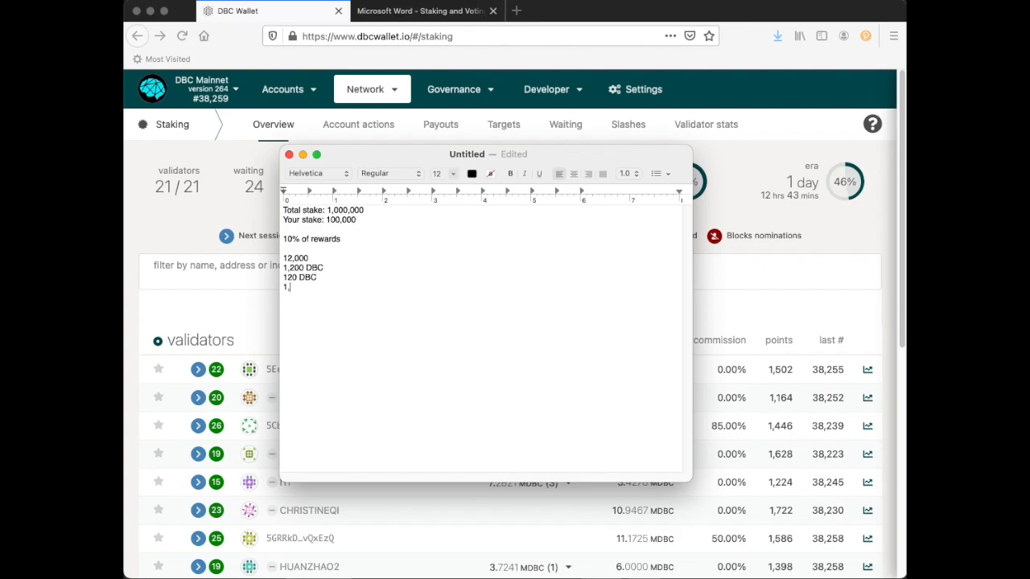
{"action": "type", "text": "08"}
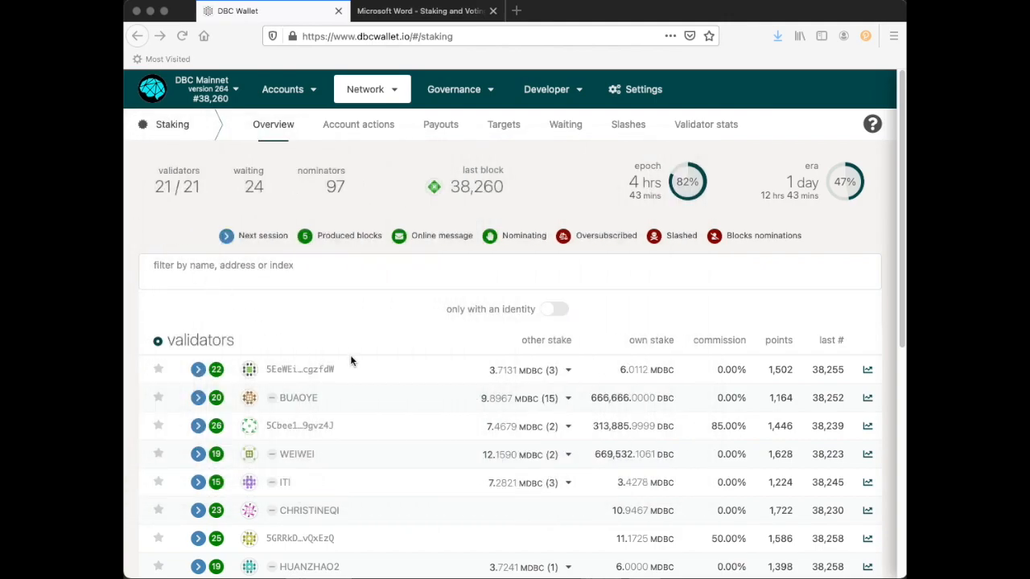
Step: Star CHRISTINEQI as a favourite validator in the validators list
{"action": "scroll", "scroll_direction": "down", "scroll_amount": 3}
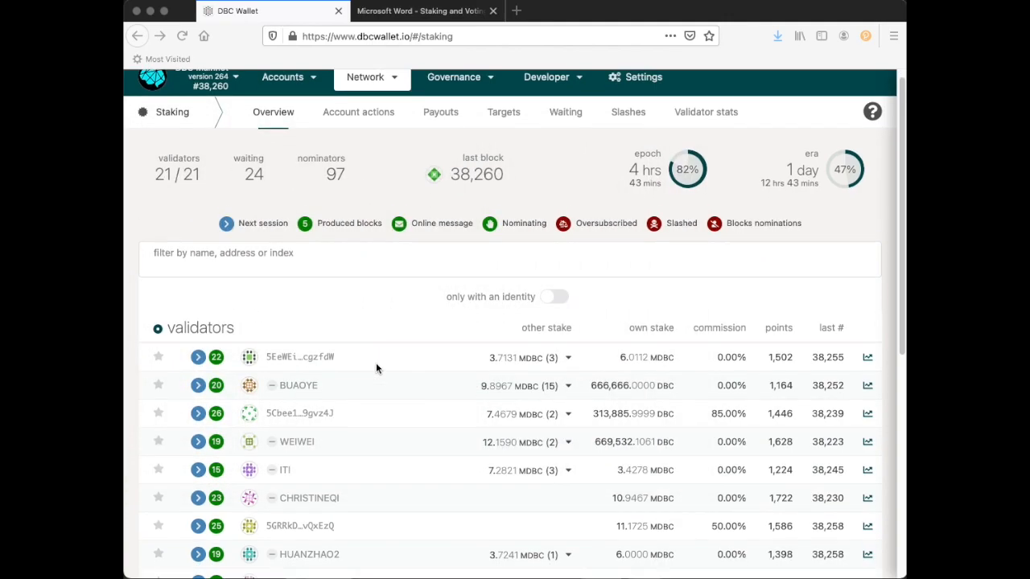
{"action": "scroll", "scroll_direction": "down", "scroll_amount": 3}
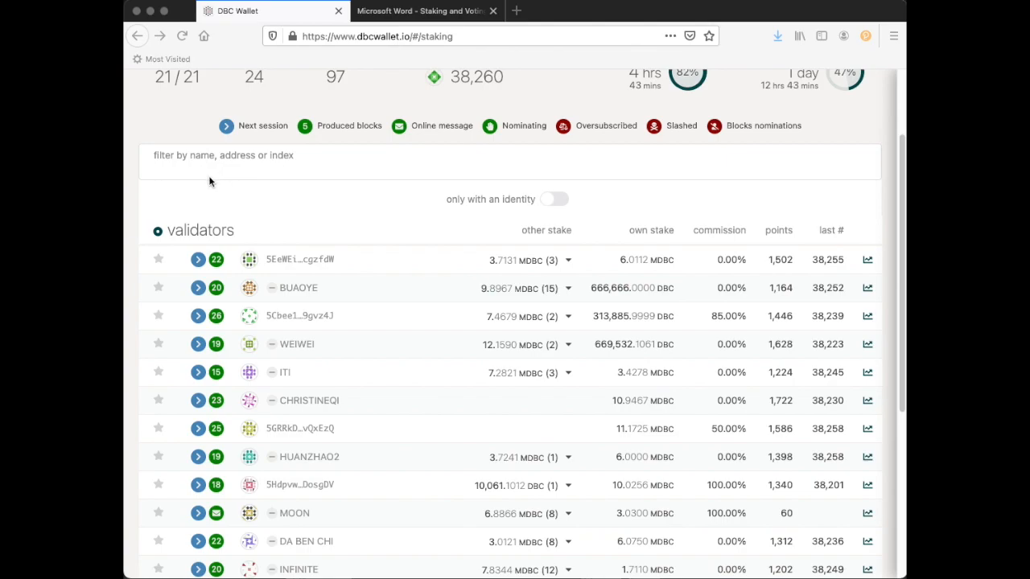
{"action": "mouse_move", "coordinate": [377, 359]}
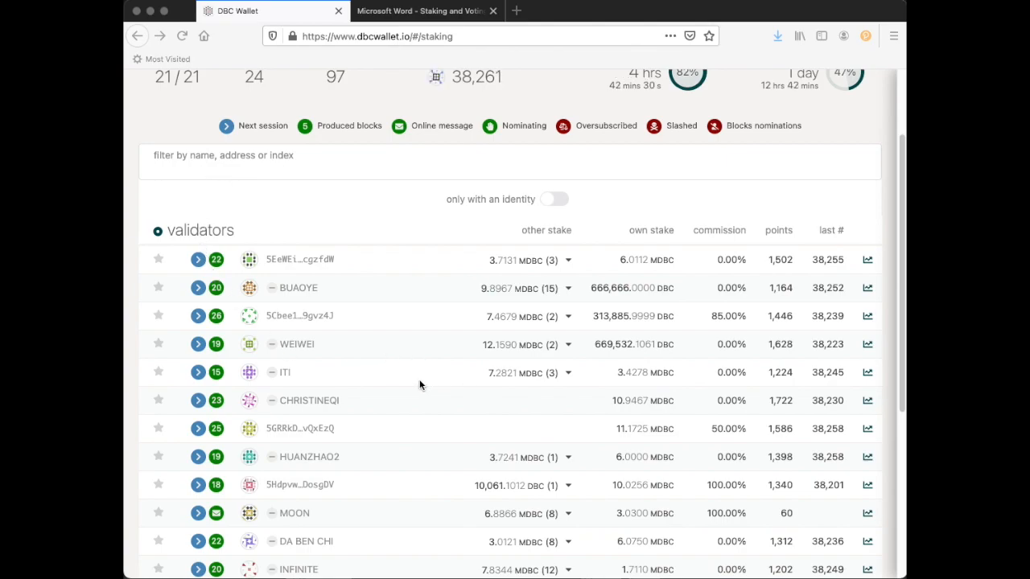
{"action": "scroll", "scroll_direction": "down", "scroll_amount": 3}
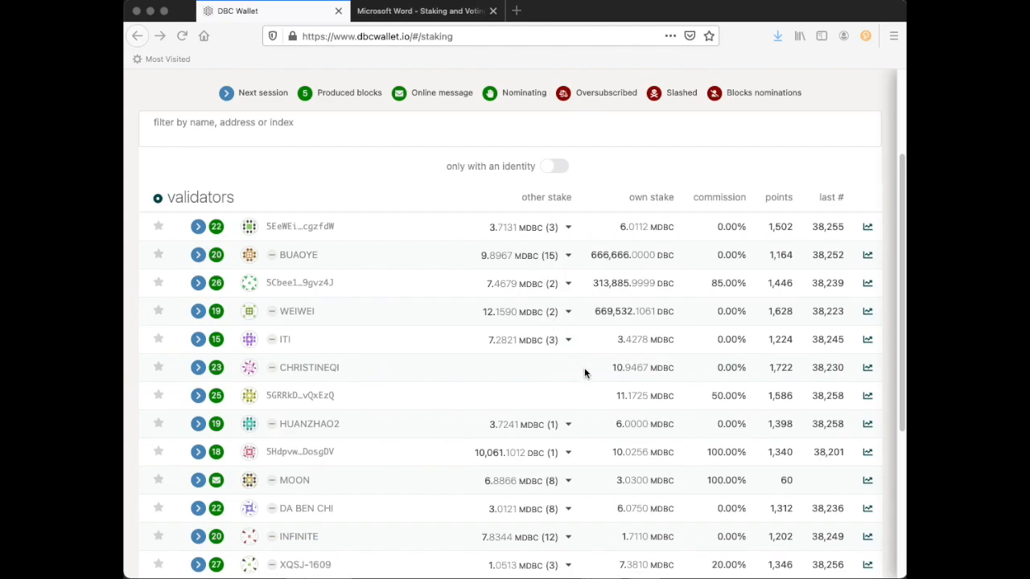
{"action": "left_click", "coordinate": [157, 367]}
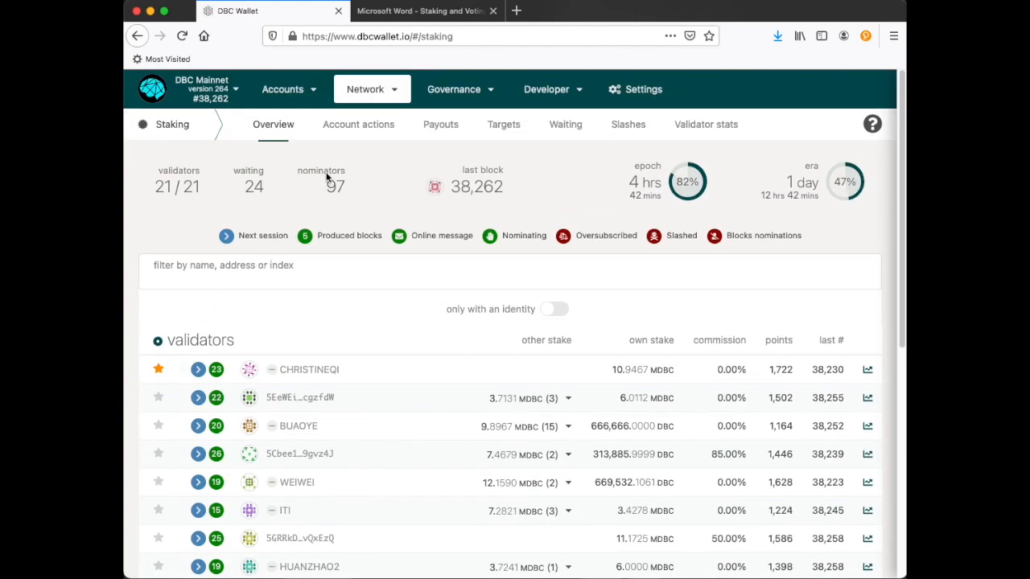
Step: From Account actions, start Set nominees for the DBC stash
{"action": "left_click", "coordinate": [357, 124]}
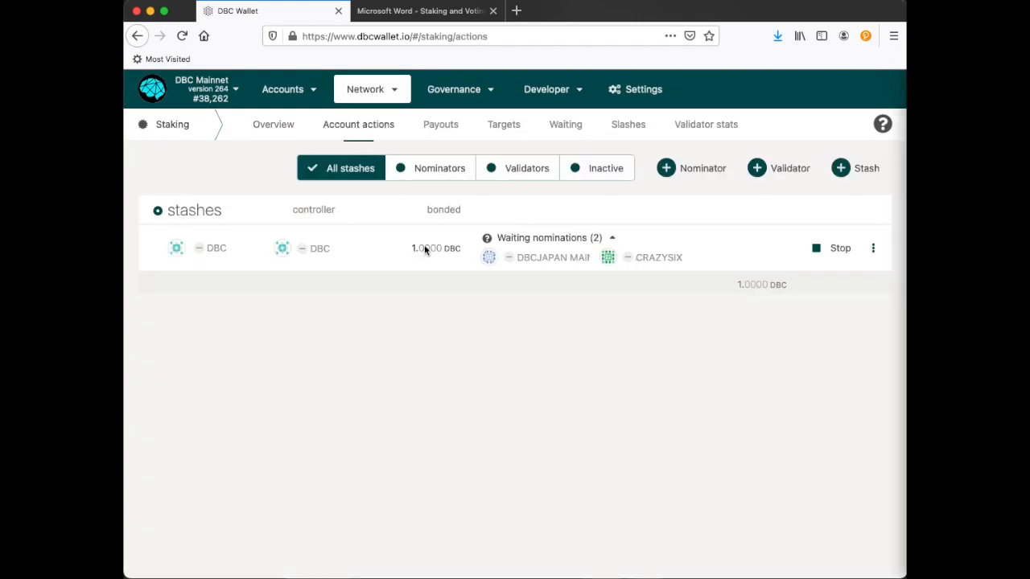
{"action": "left_click", "coordinate": [872, 248]}
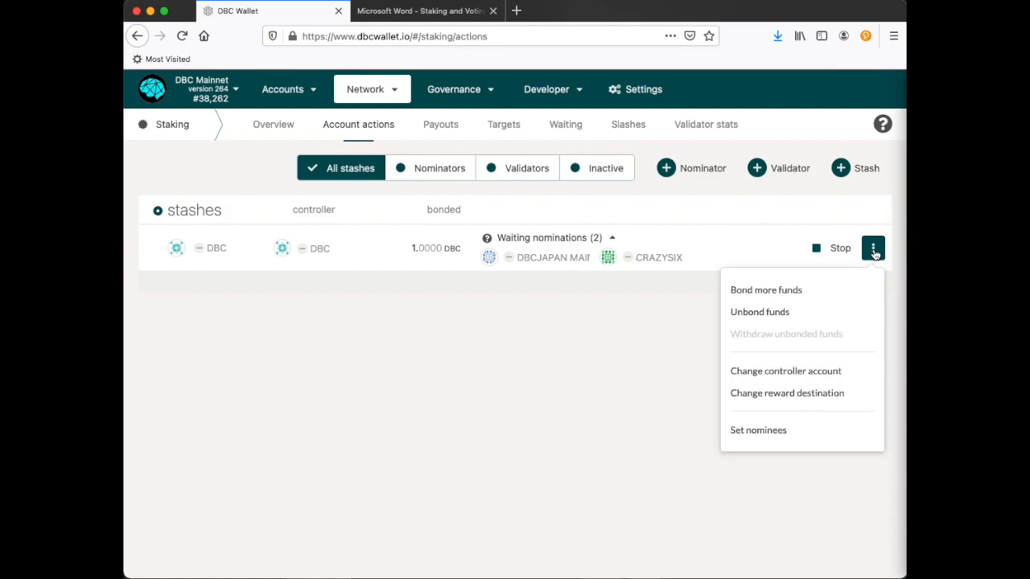
{"action": "left_click", "coordinate": [758, 430]}
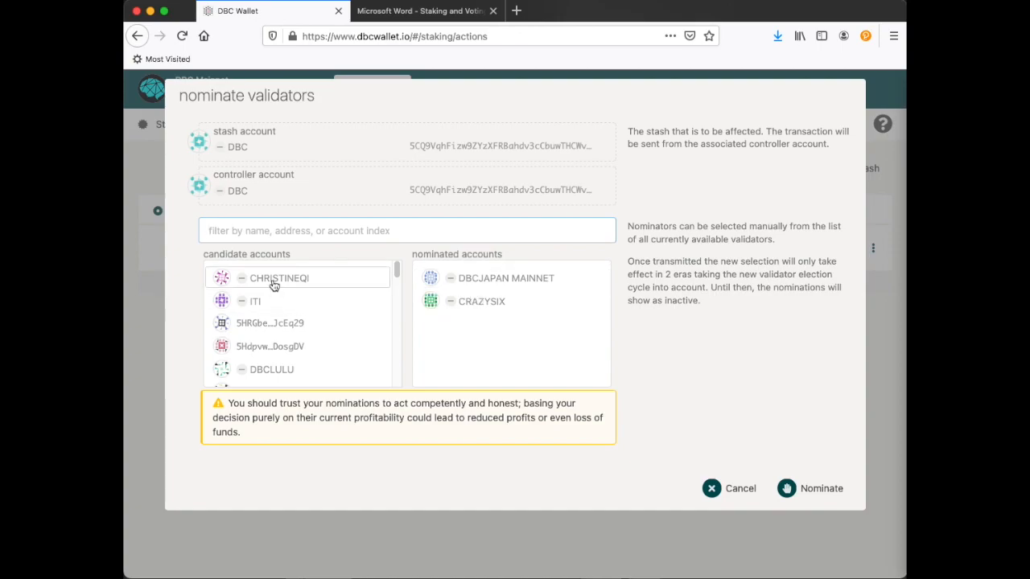
{"action": "left_click", "coordinate": [280, 277]}
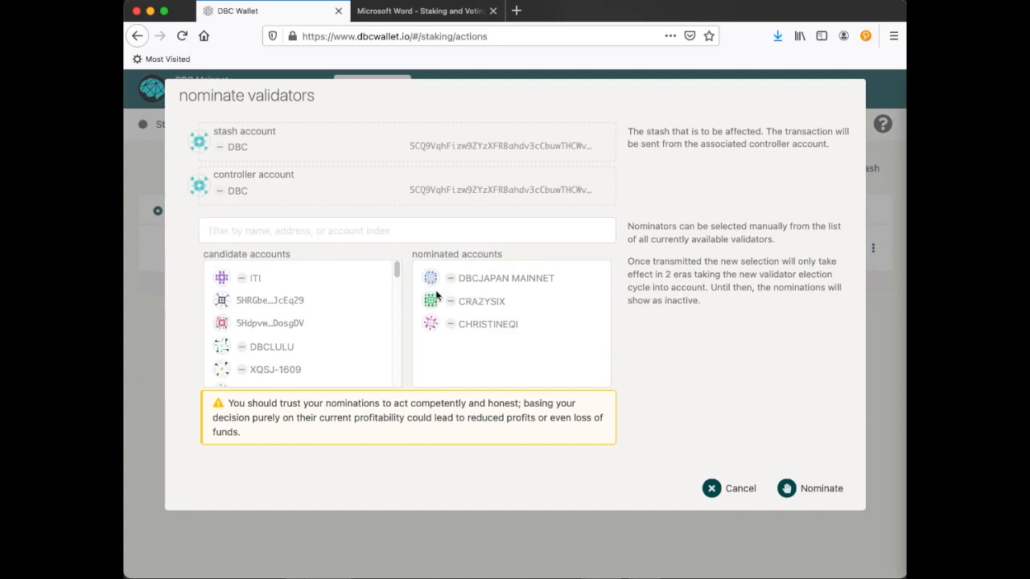
{"action": "mouse_move", "coordinate": [821, 489]}
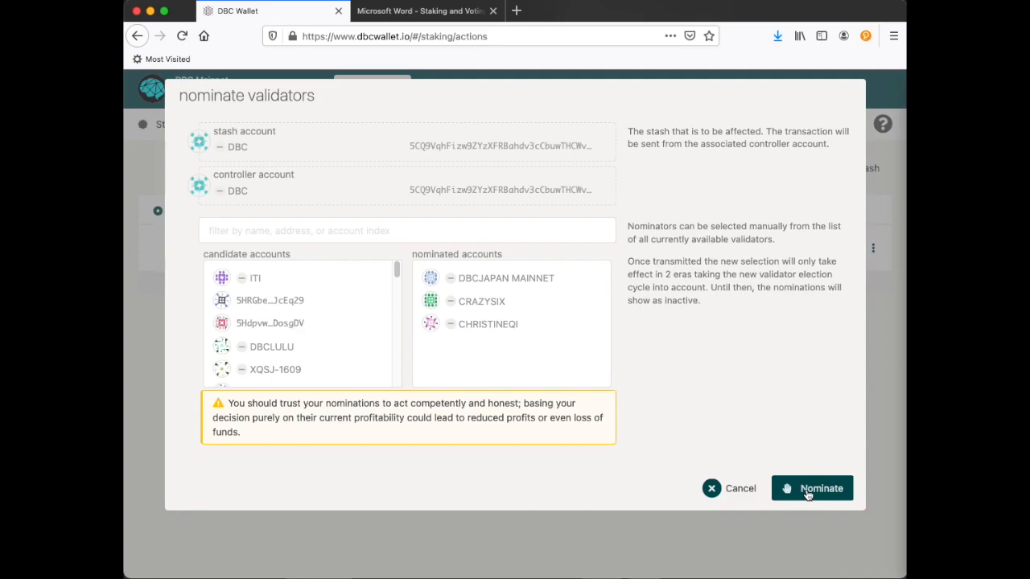
{"action": "left_click", "coordinate": [811, 490]}
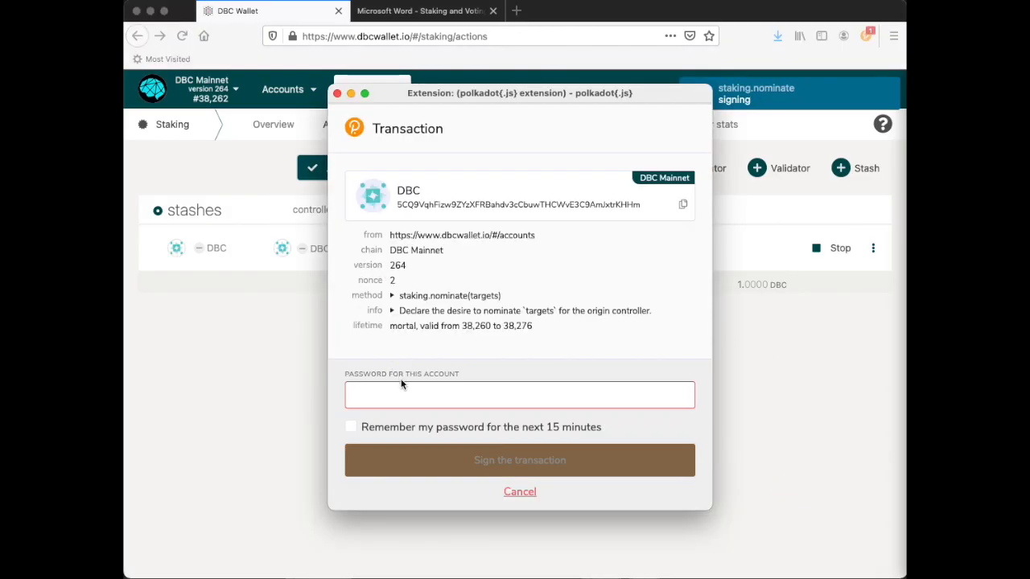
Step: Enter the account password and sign the staking.nominate transaction
{"action": "left_click", "coordinate": [518, 394]}
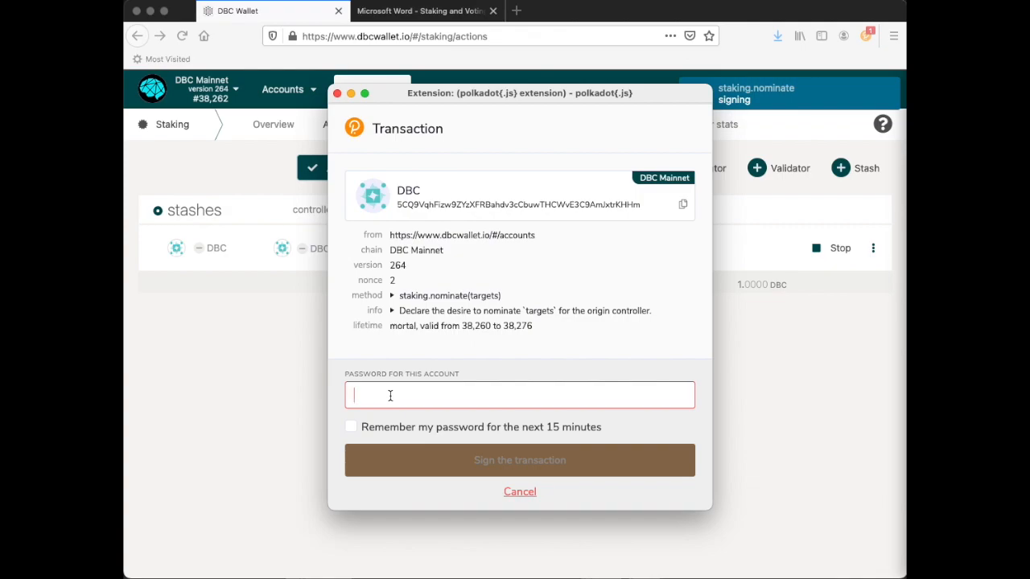
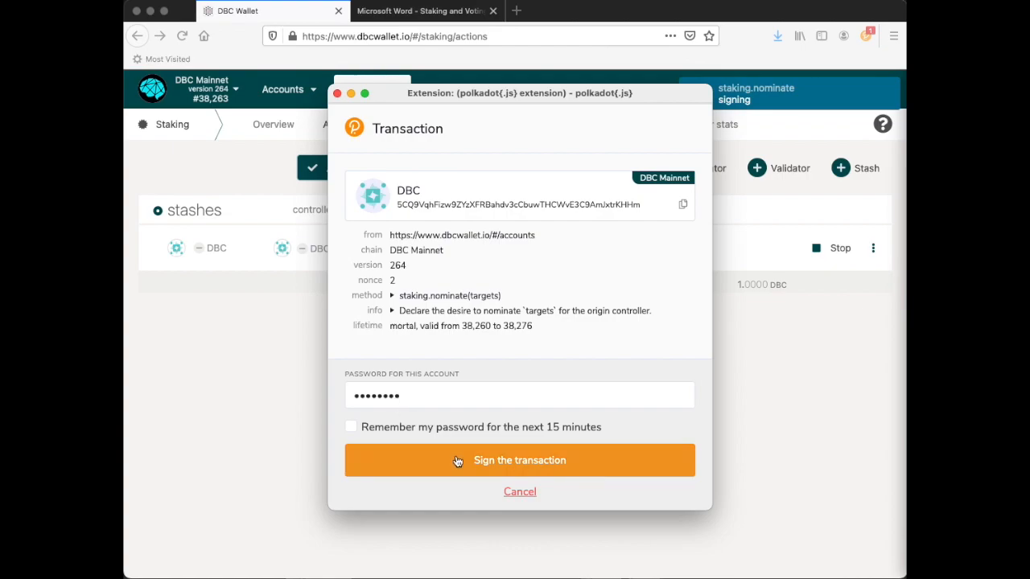
{"action": "left_click", "coordinate": [518, 460]}
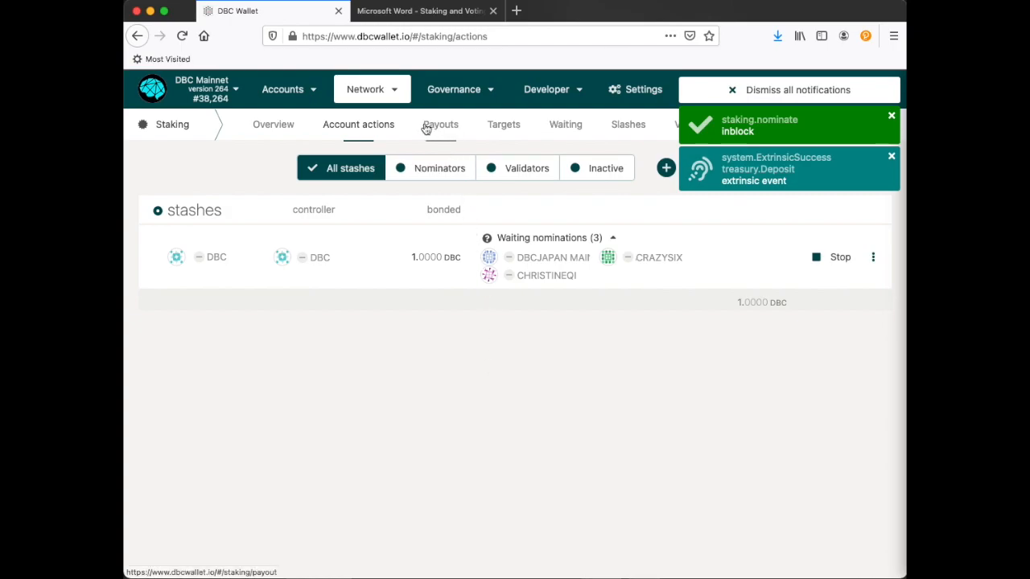
Step: Show the Payouts tab, reporting no pending payouts for the stash
{"action": "left_click", "coordinate": [441, 124]}
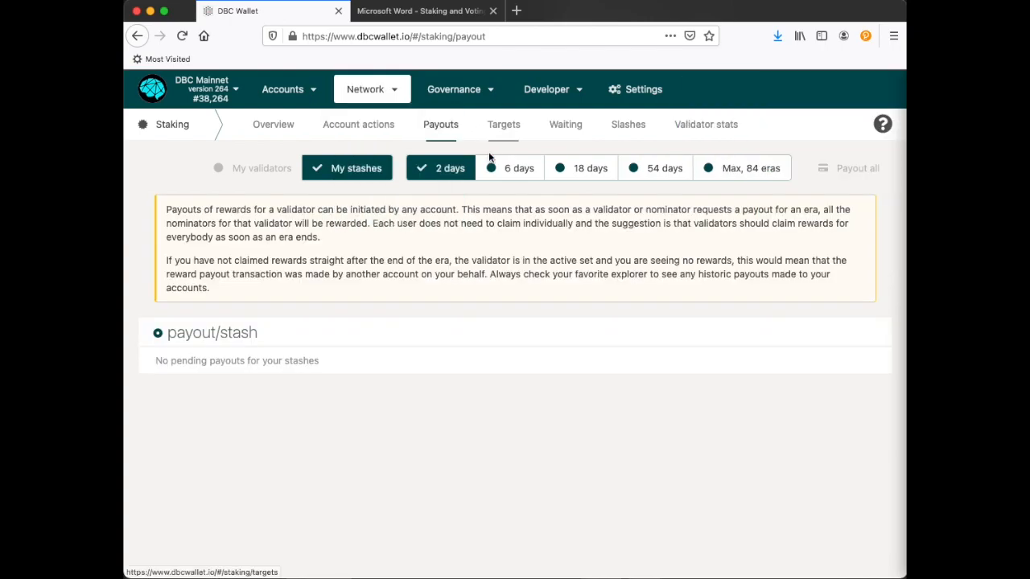
{"action": "mouse_move", "coordinate": [212, 374]}
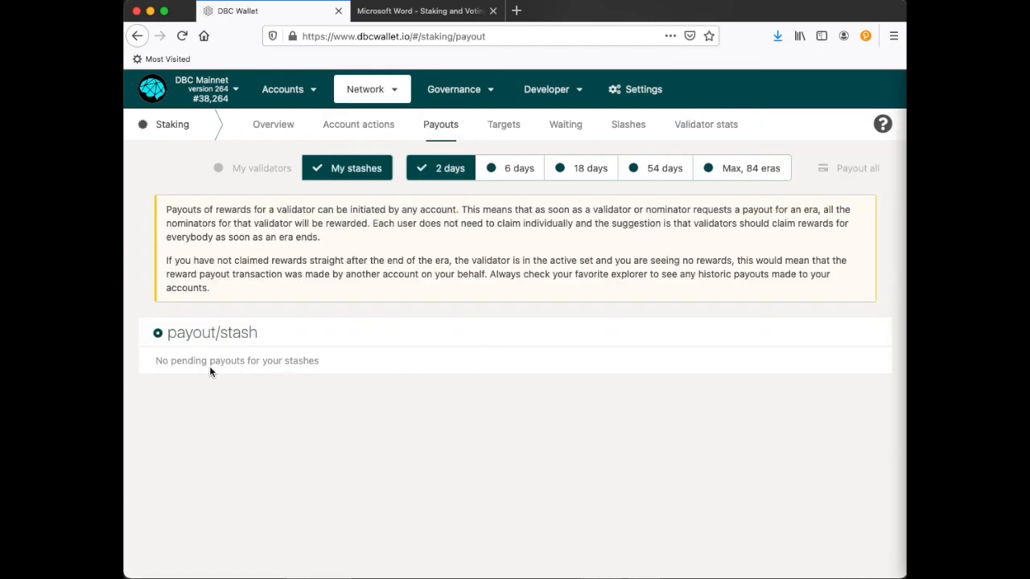
{"action": "mouse_move", "coordinate": [778, 499]}
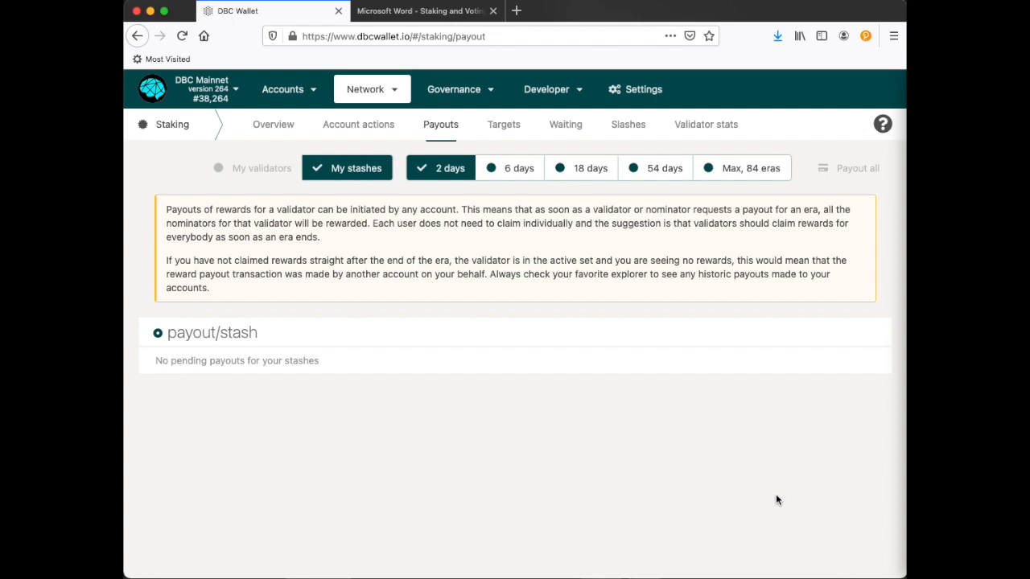